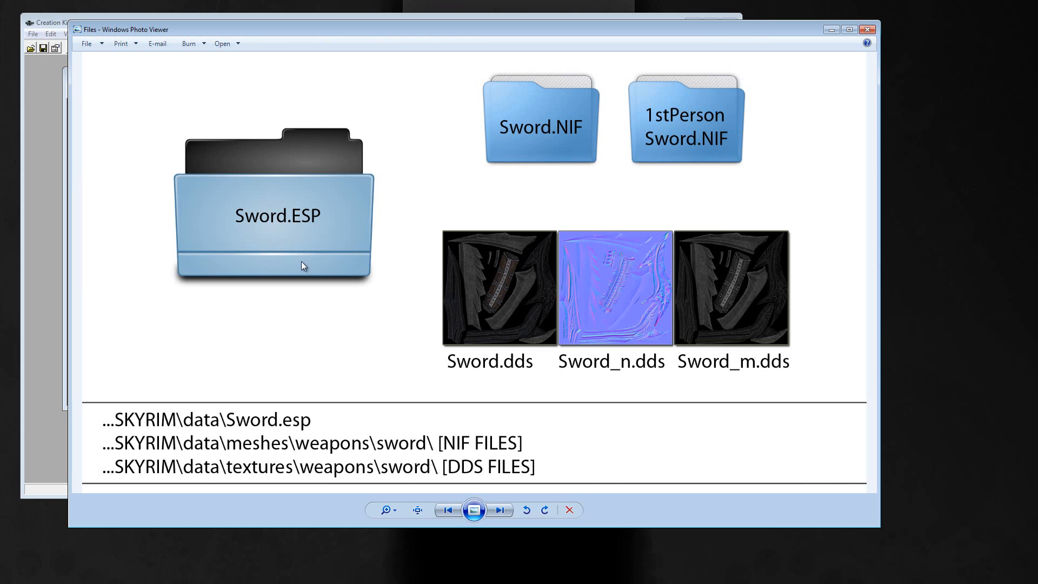
mouse_move(316, 238)
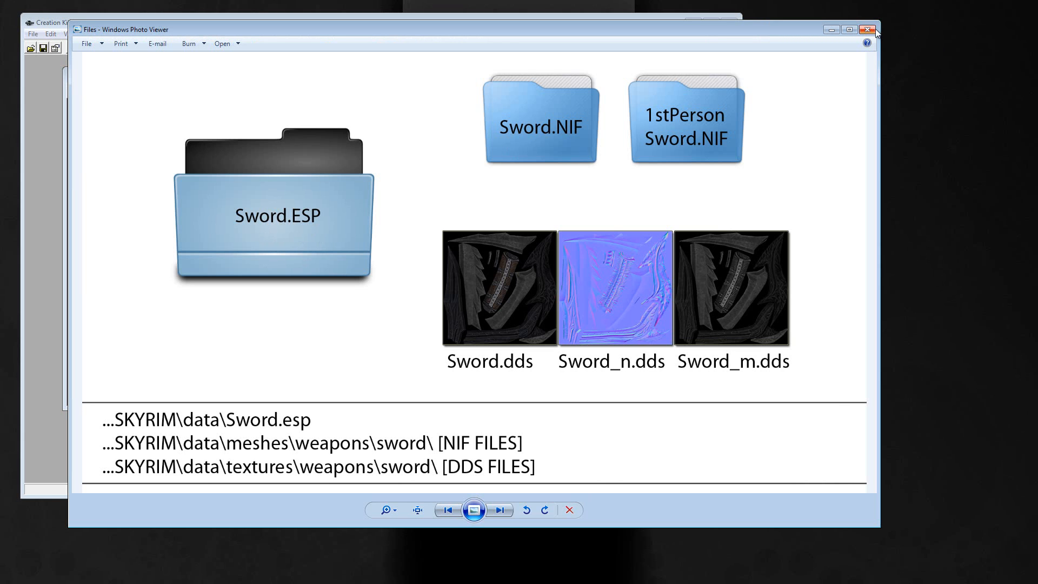
Close the Photo Viewer image showing the sword mod's file locations.
left_click(869, 29)
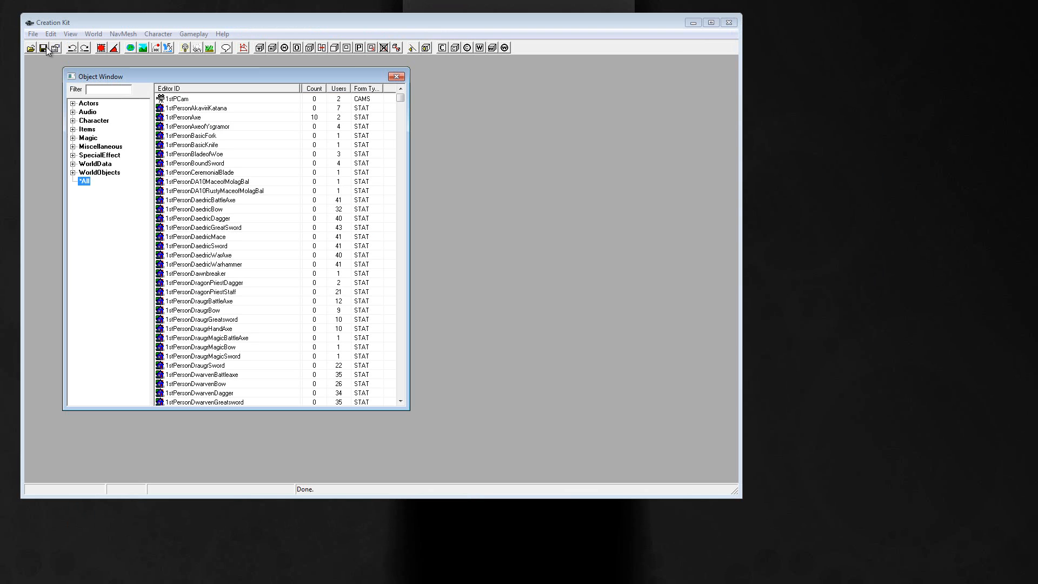
mouse_move(47, 50)
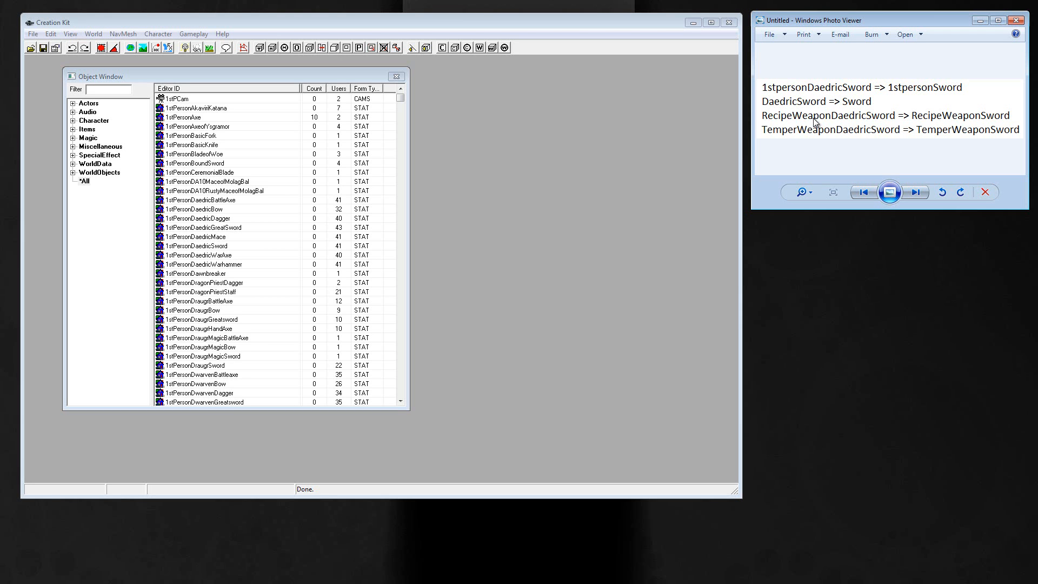
mouse_move(589, 181)
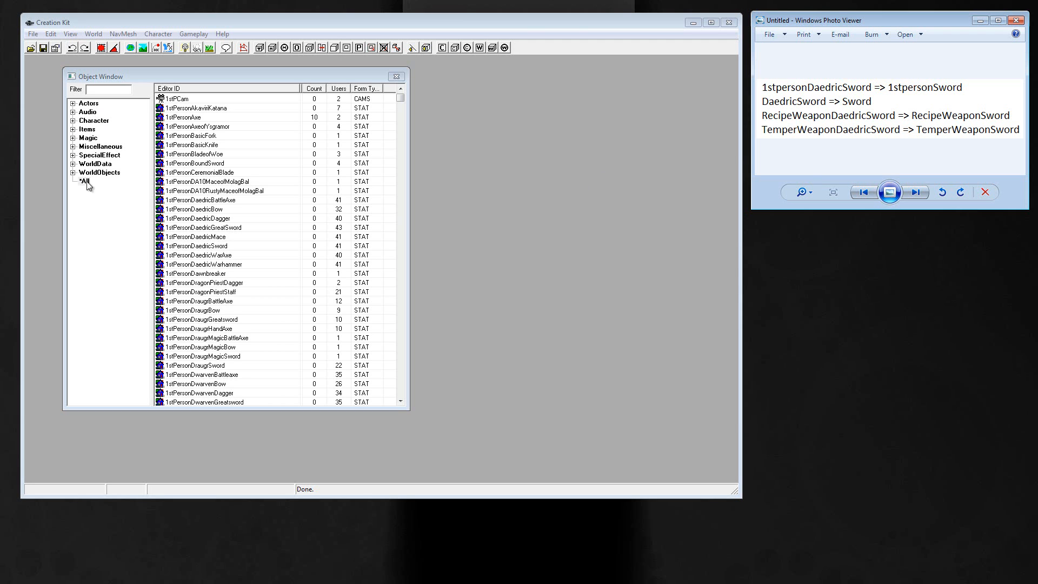
Filter the Object Window list to the daedricsword entries.
type("daedricsword")
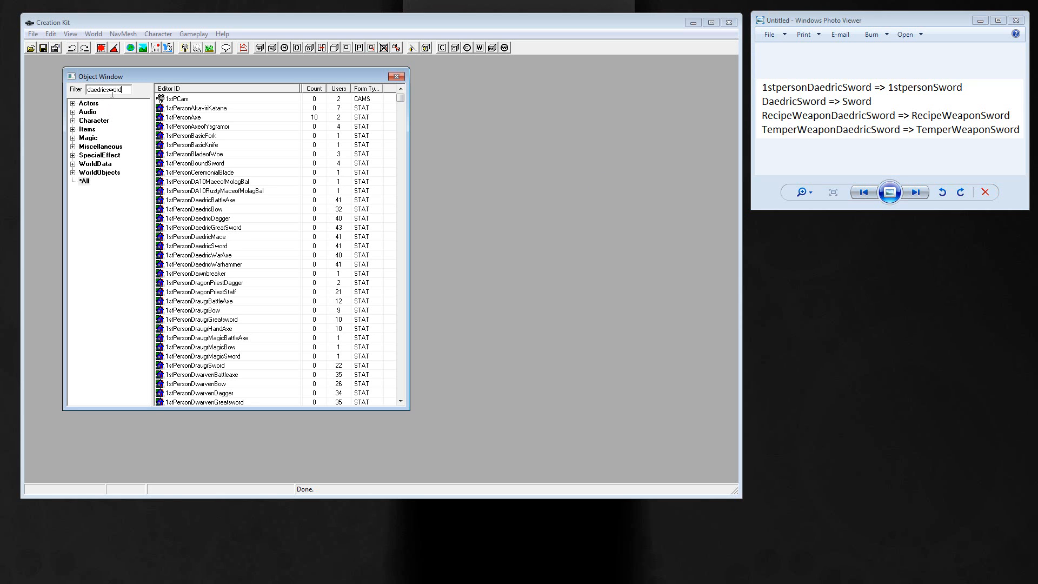
scroll("down", 3)
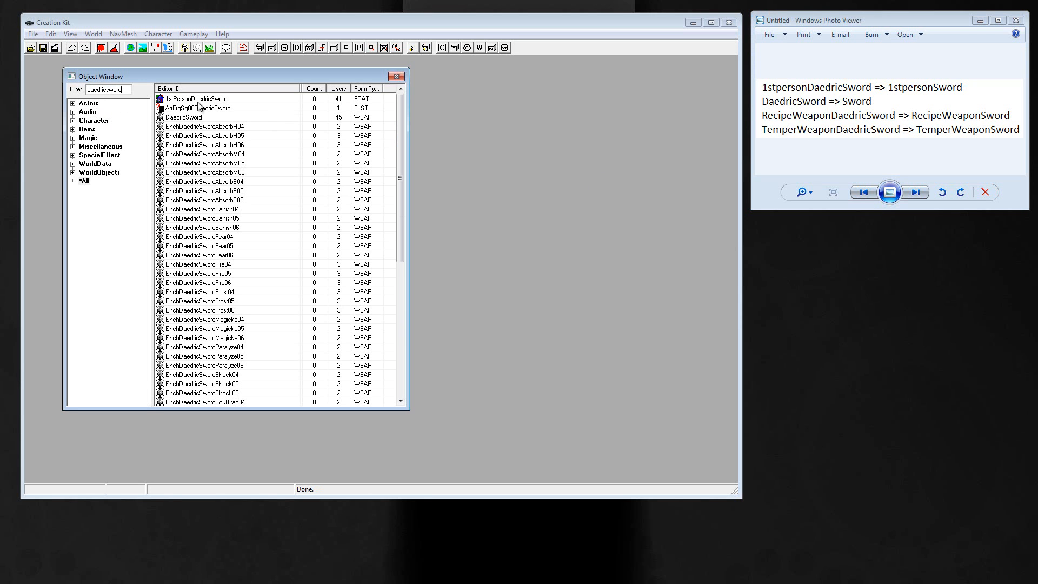
Copy 1stPersonDaedricSword into a new static form 1stPersonSword with a weapons-folder model.
double_click(195, 99)
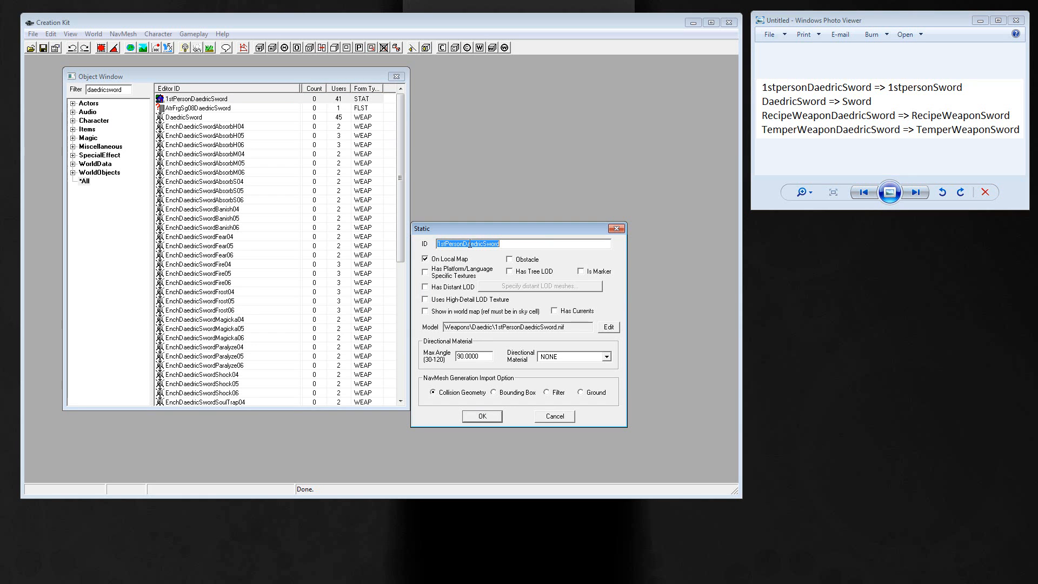
type("1stPersonSw")
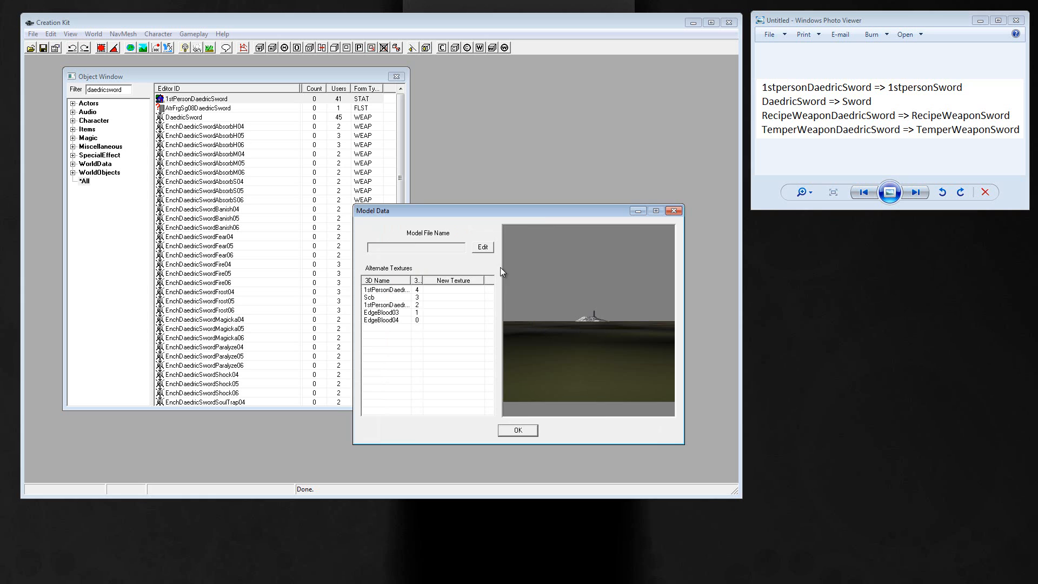
left_click(482, 247)
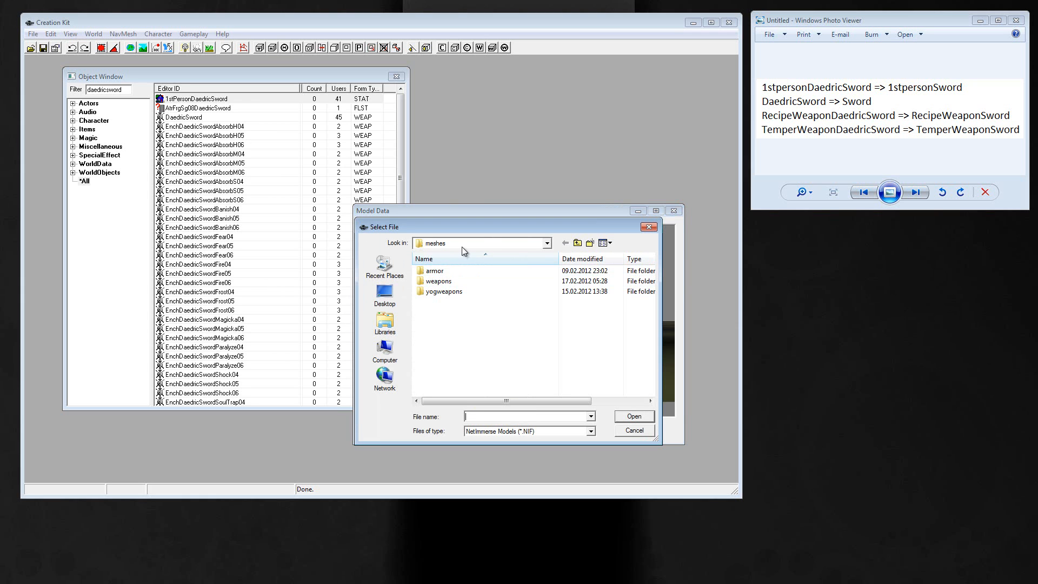
double_click(438, 280)
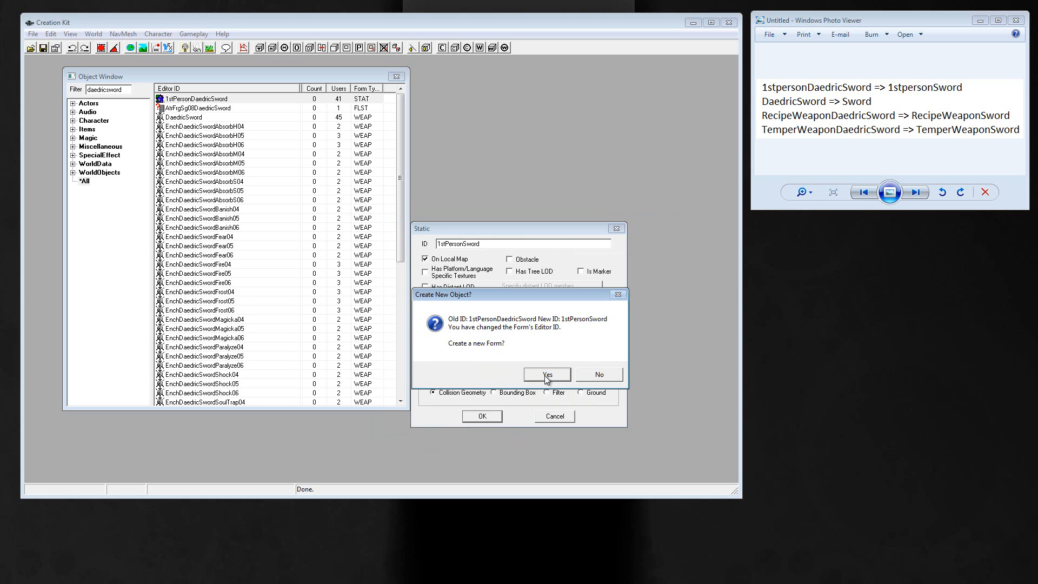
left_click(546, 374)
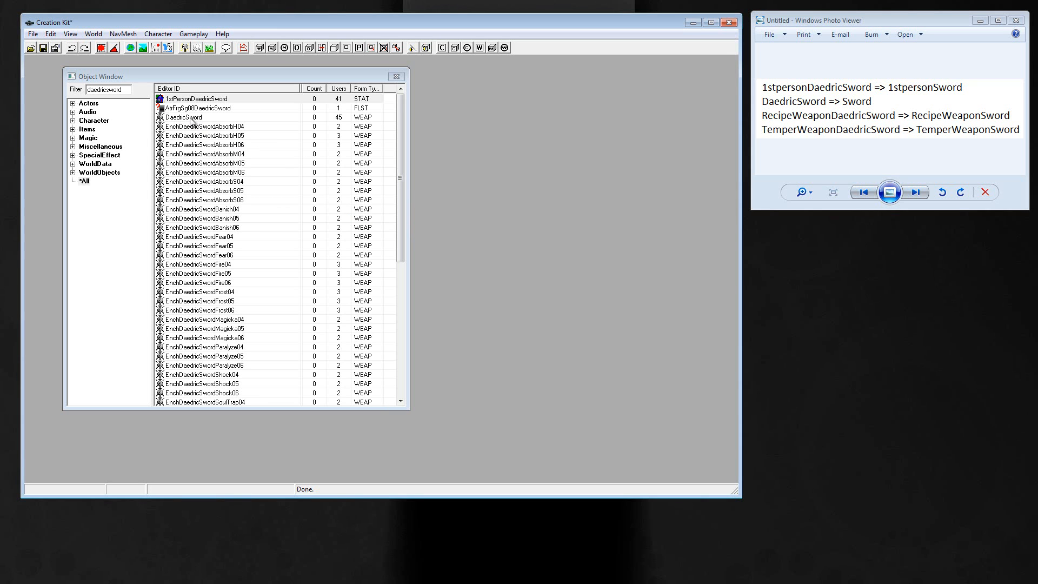
Set the DaedricSword ID and Name to Sword and review its WeapMaterialDaedric and WeapTypeSword keywords.
double_click(183, 117)
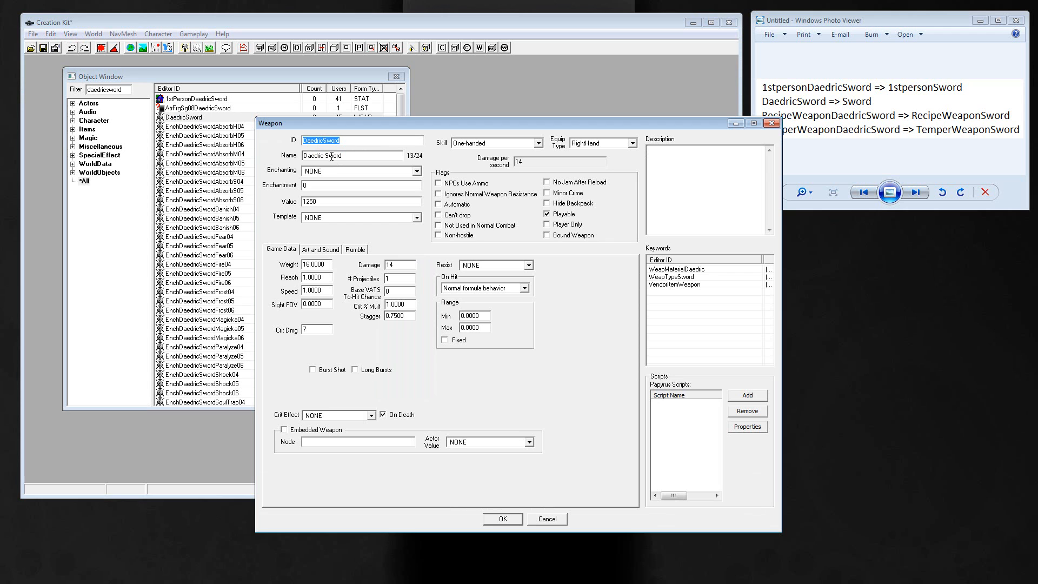
type("Sword")
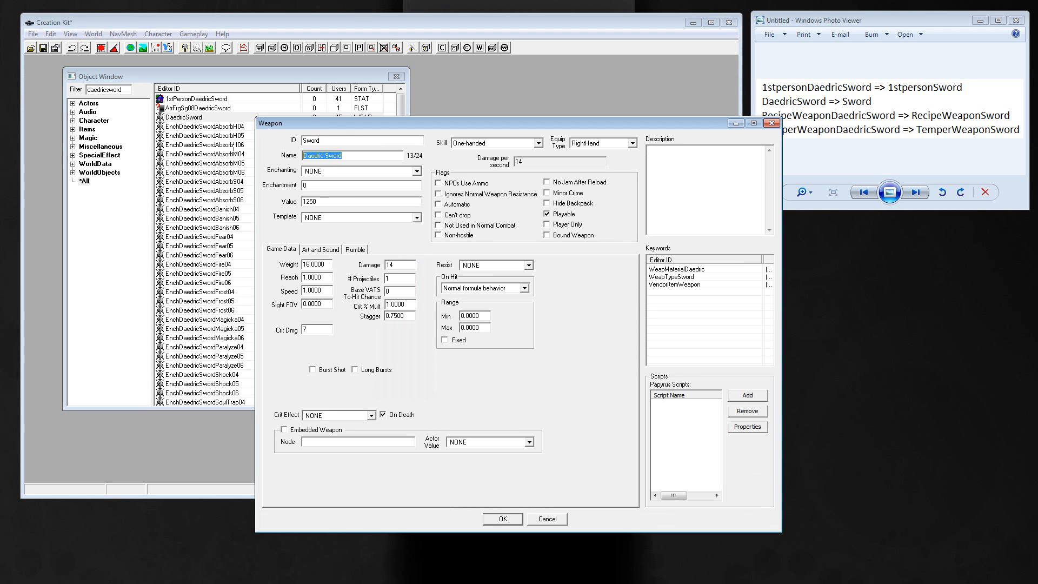
type("Sword")
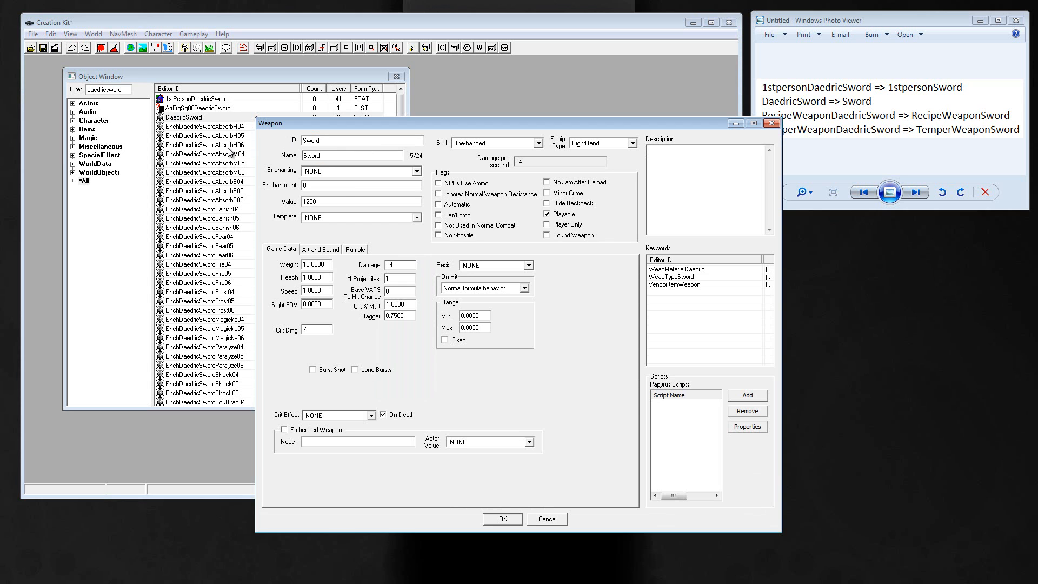
mouse_move(338, 178)
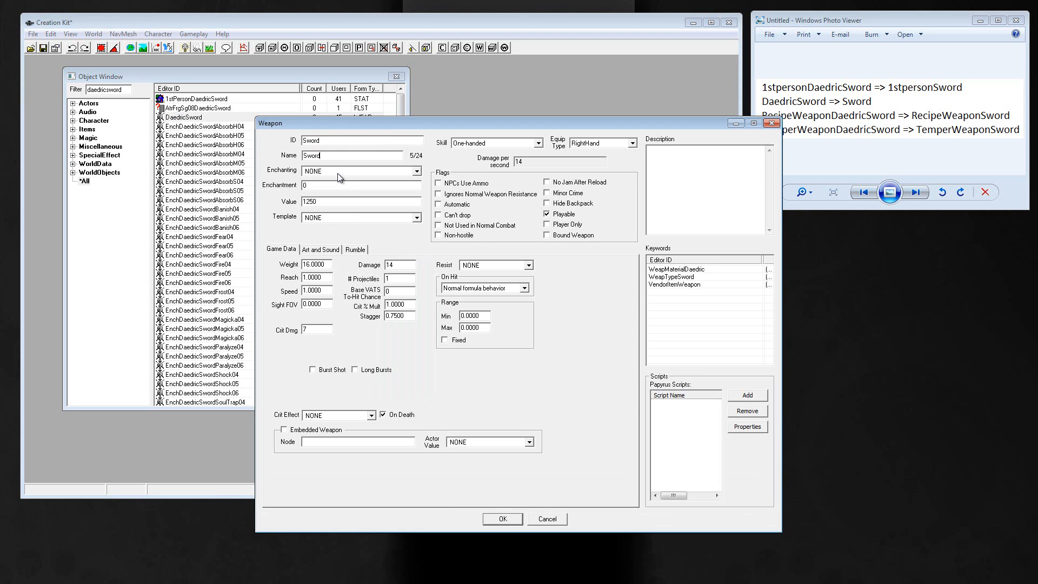
left_click(304, 185)
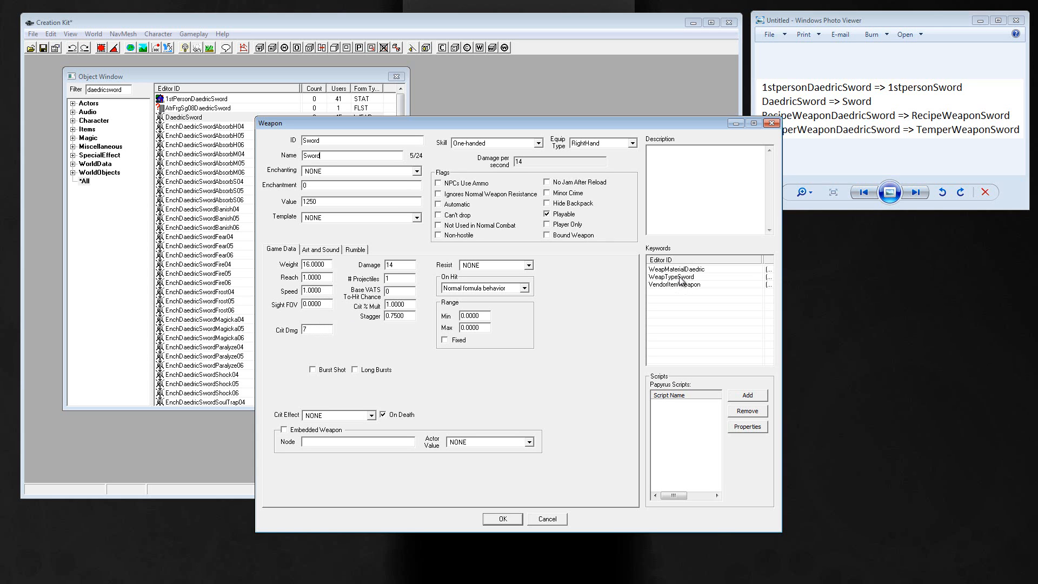
left_click(675, 268)
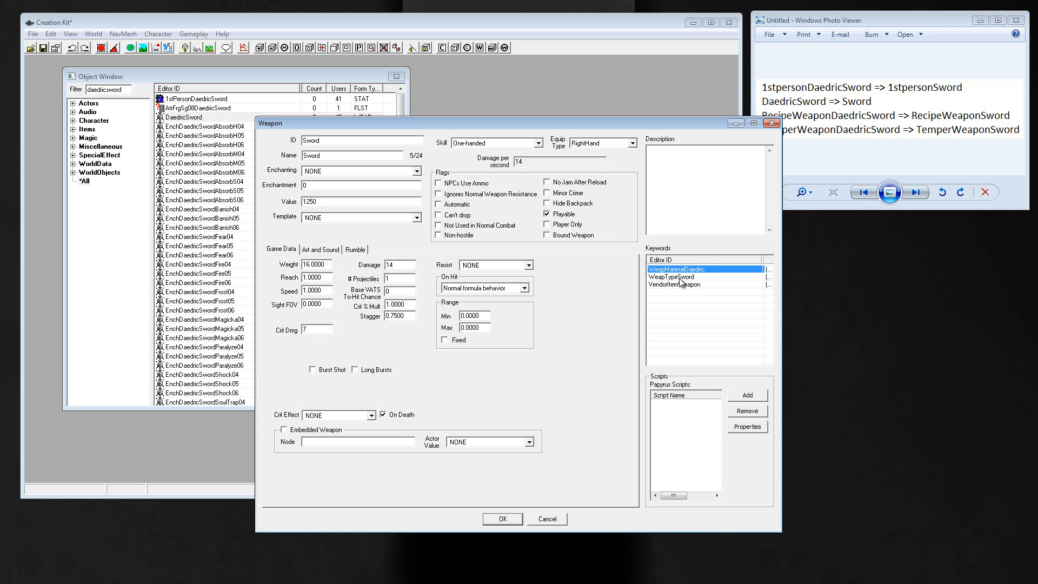
left_click(671, 276)
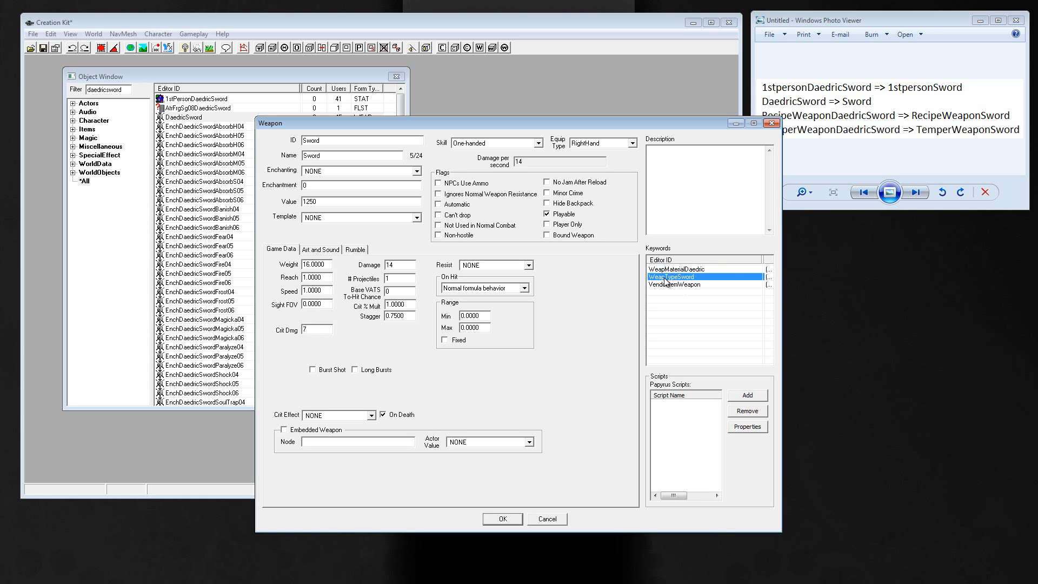
mouse_move(687, 284)
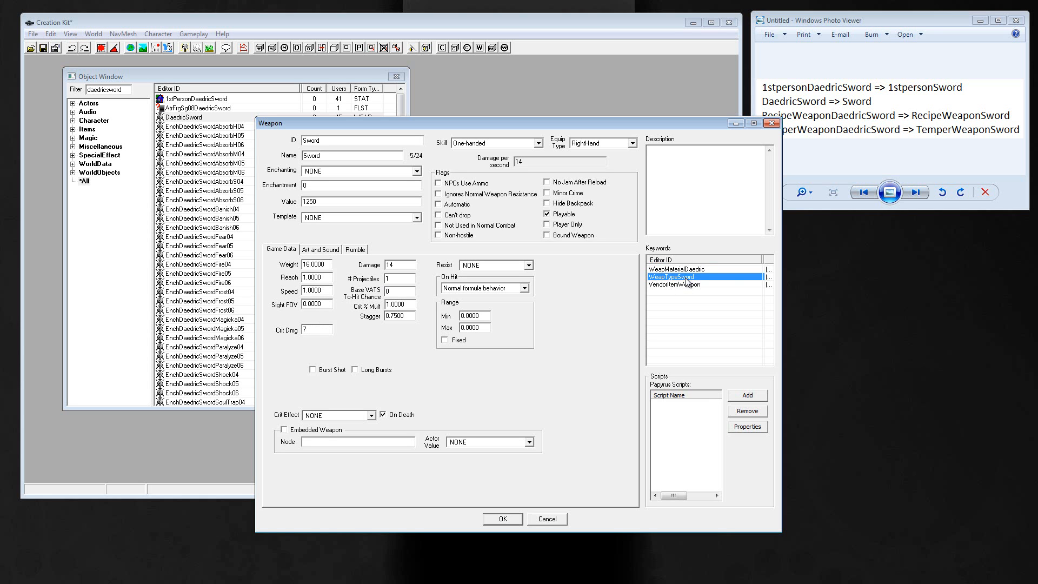
left_click(688, 268)
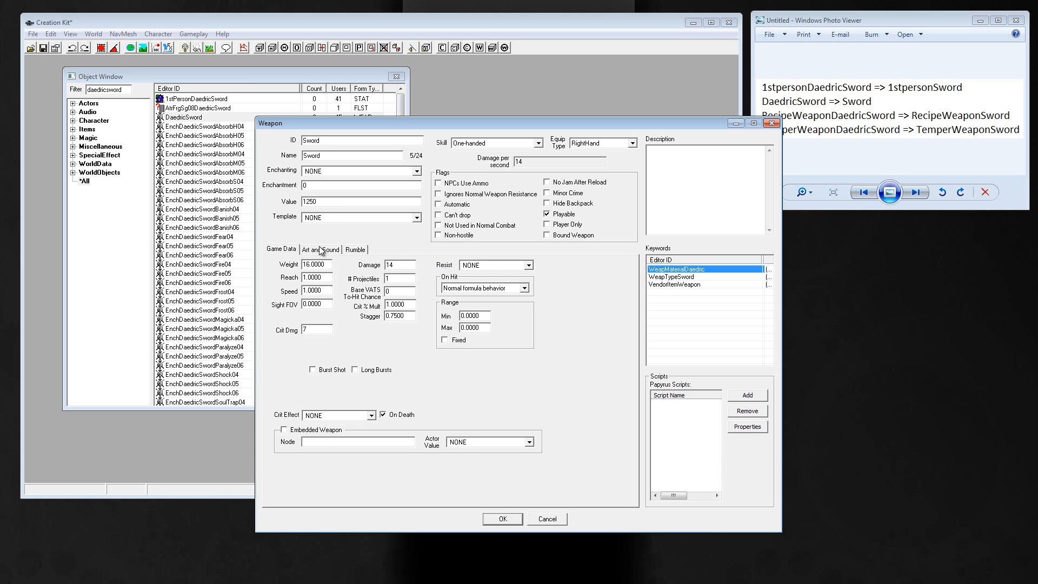
Give the weapon model meshes\weapons Sword.nif and first-person object 1stPersonSword, saved as a new form.
left_click(321, 248)
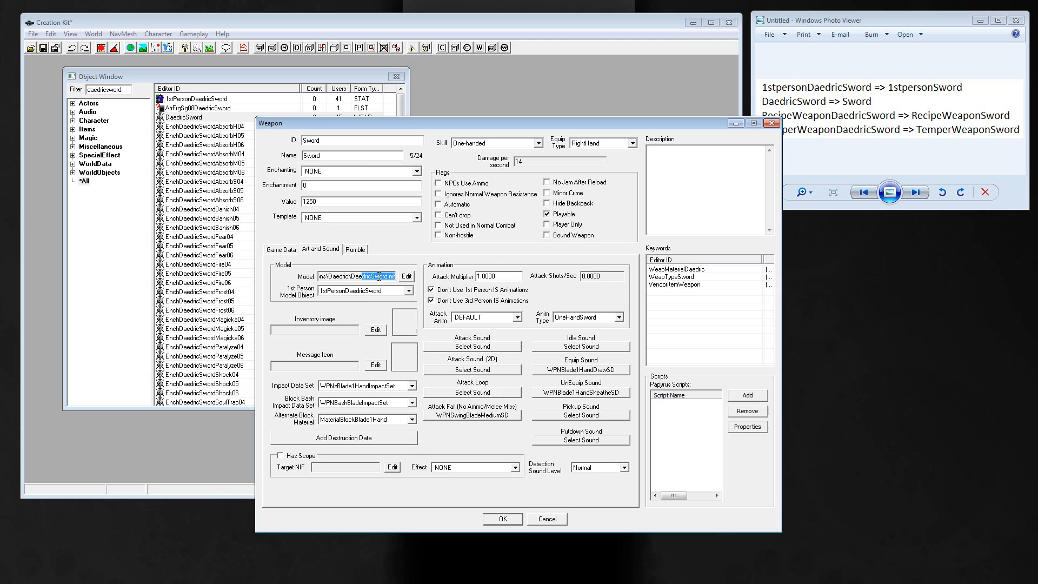
left_click(406, 276)
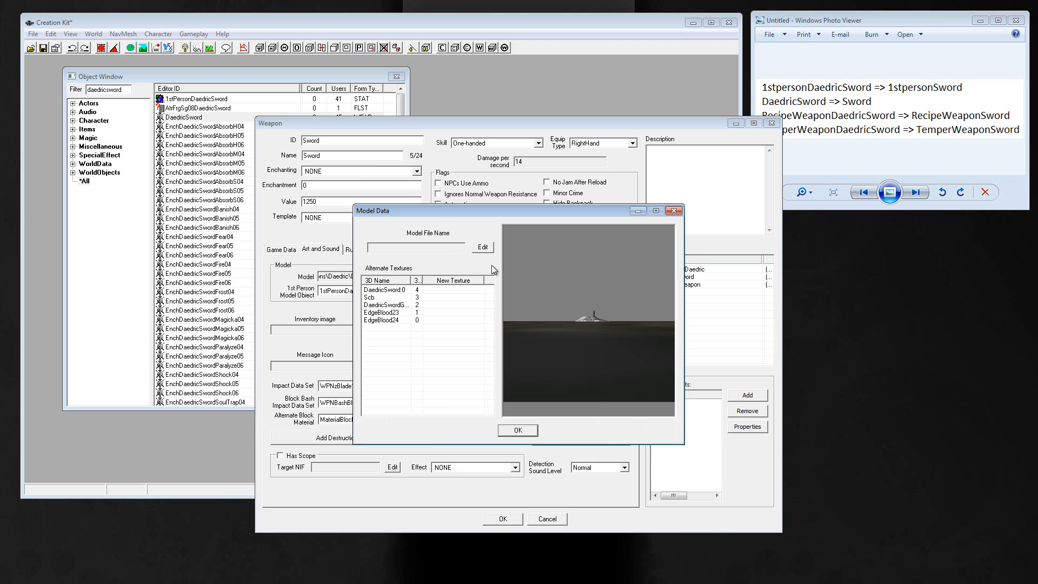
left_click(481, 247)
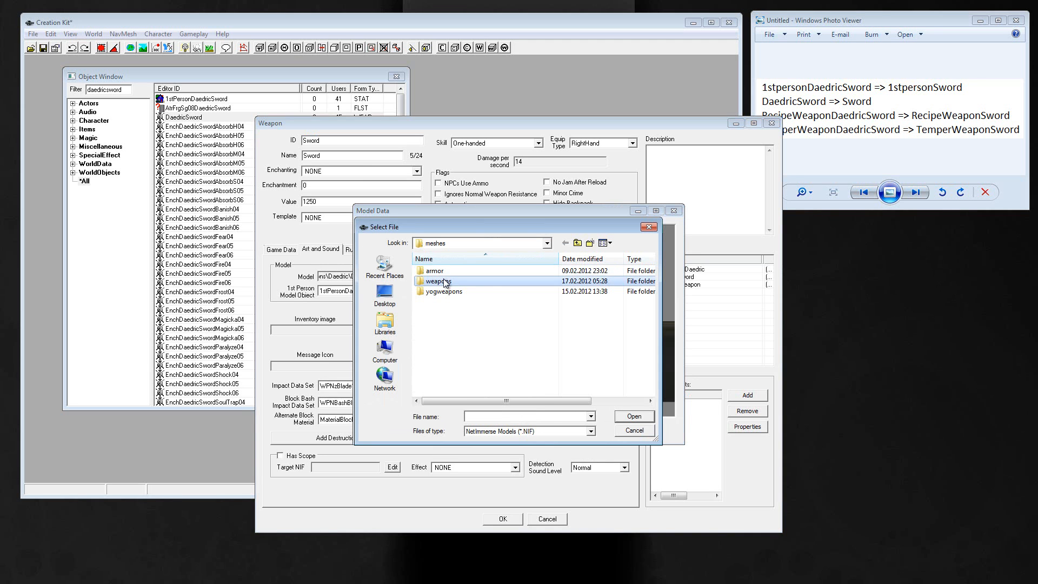
double_click(437, 281)
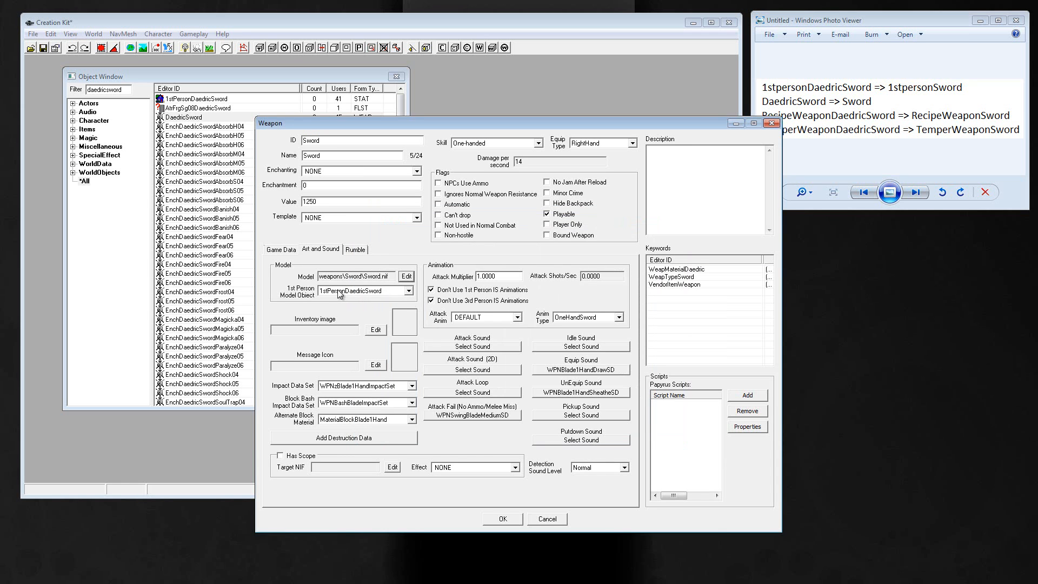
left_click(406, 291)
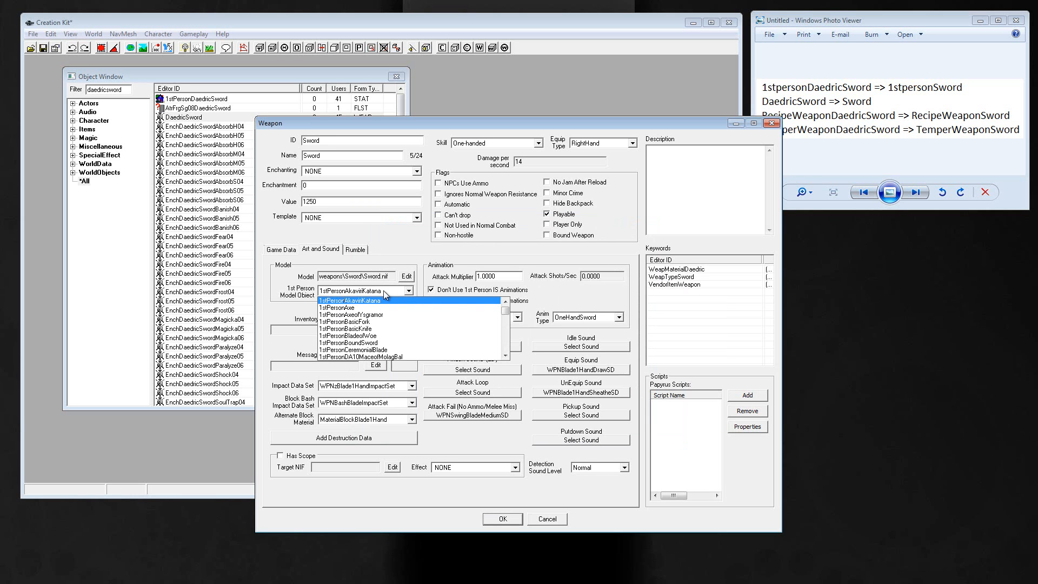
left_click(362, 289)
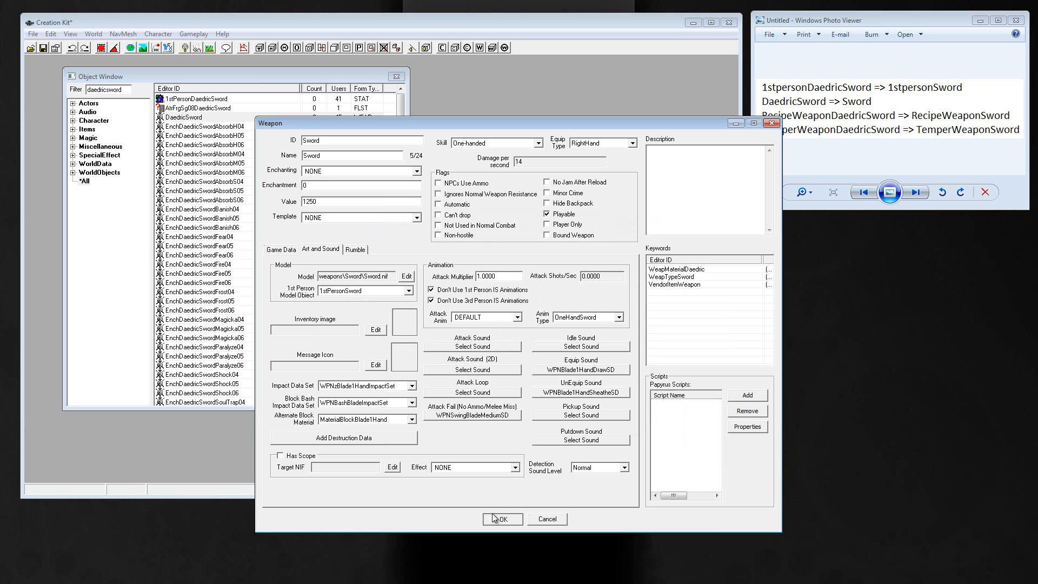
left_click(502, 518)
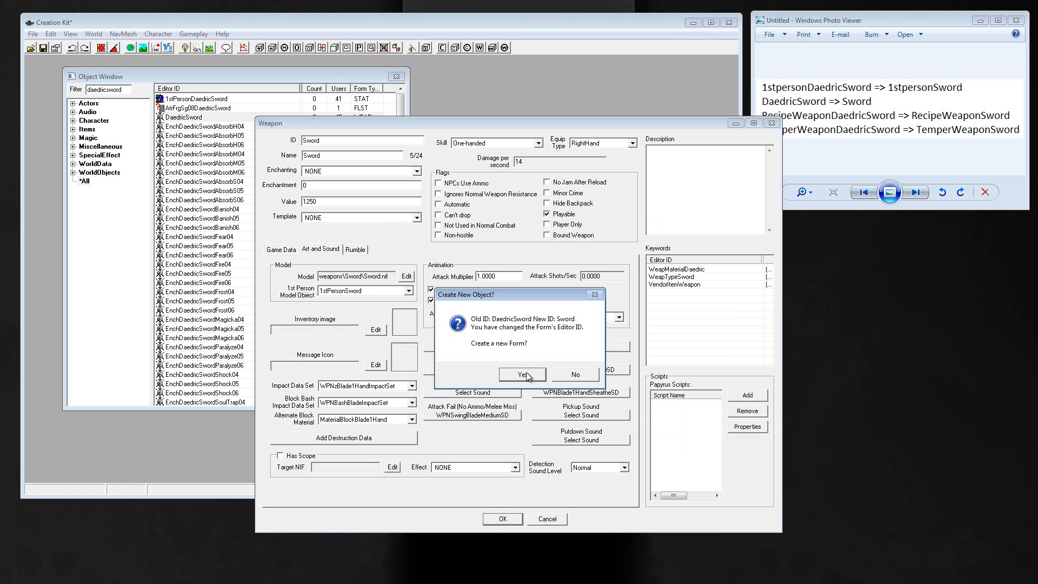
left_click(521, 374)
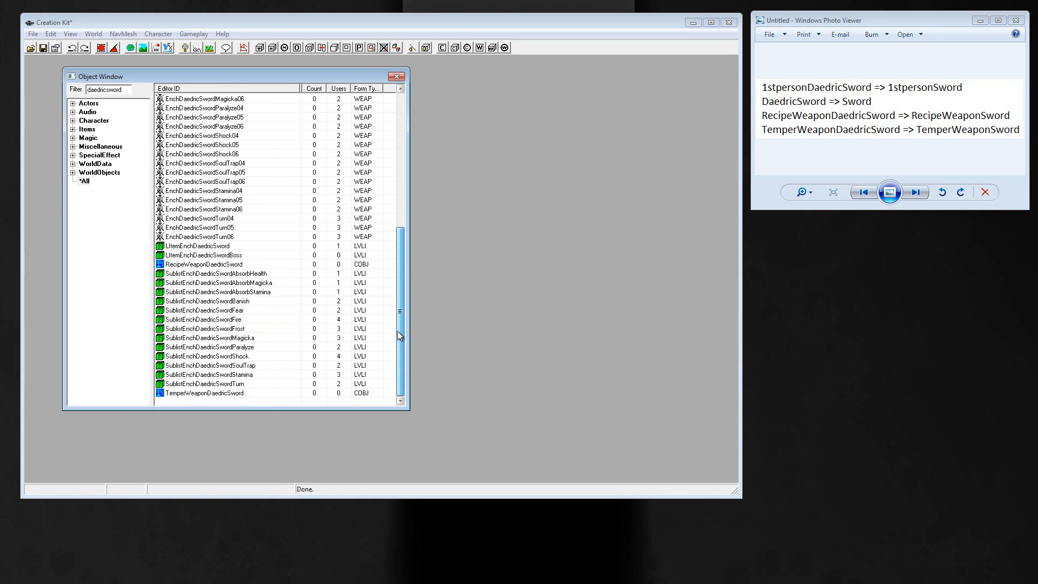
Rename RecipeWeaponDaedricSword to RecipeWeaponSword with Sword as its created object.
left_click(206, 264)
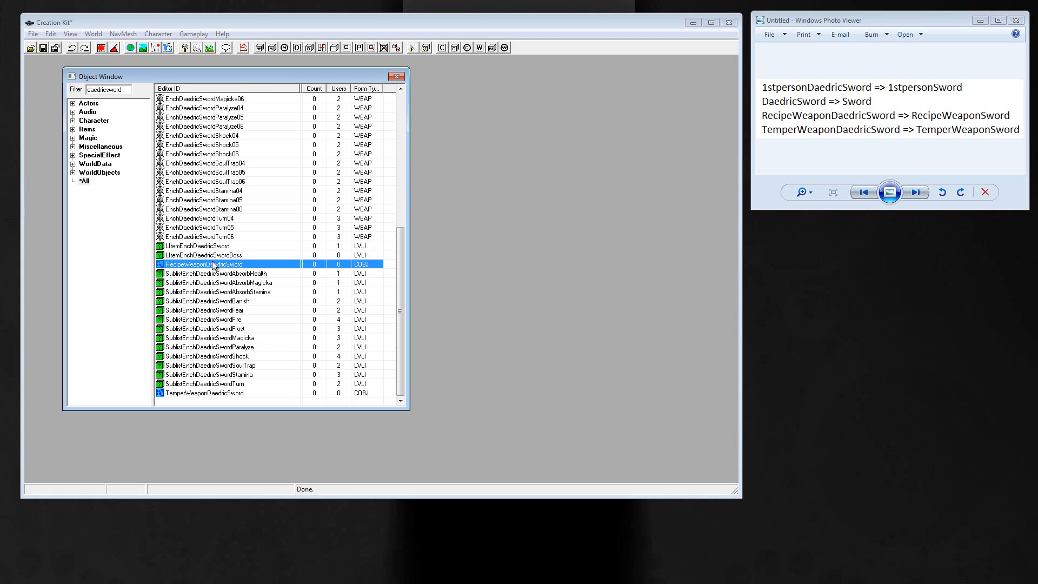
double_click(206, 264)
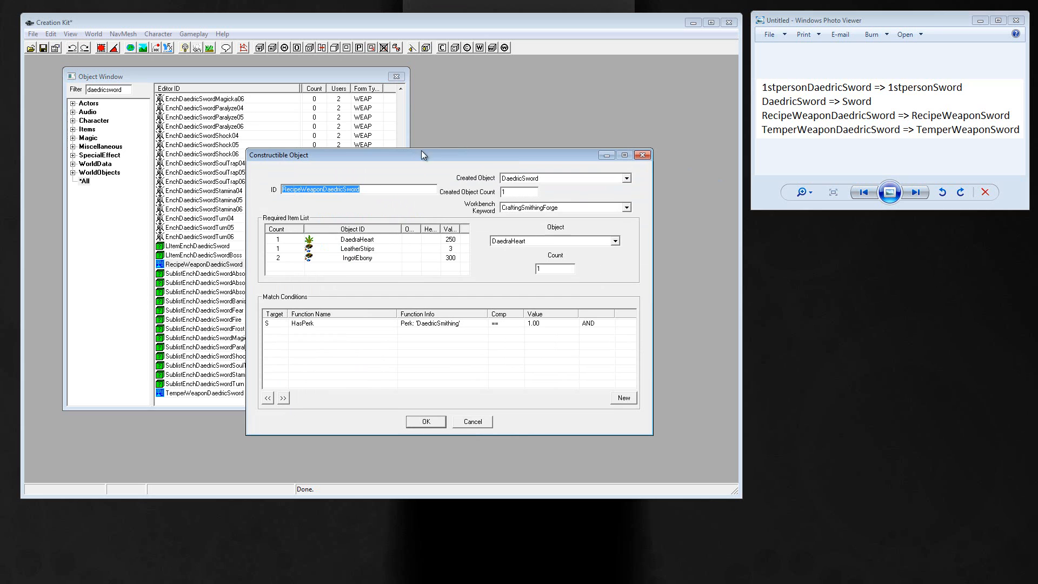
left_click(323, 189)
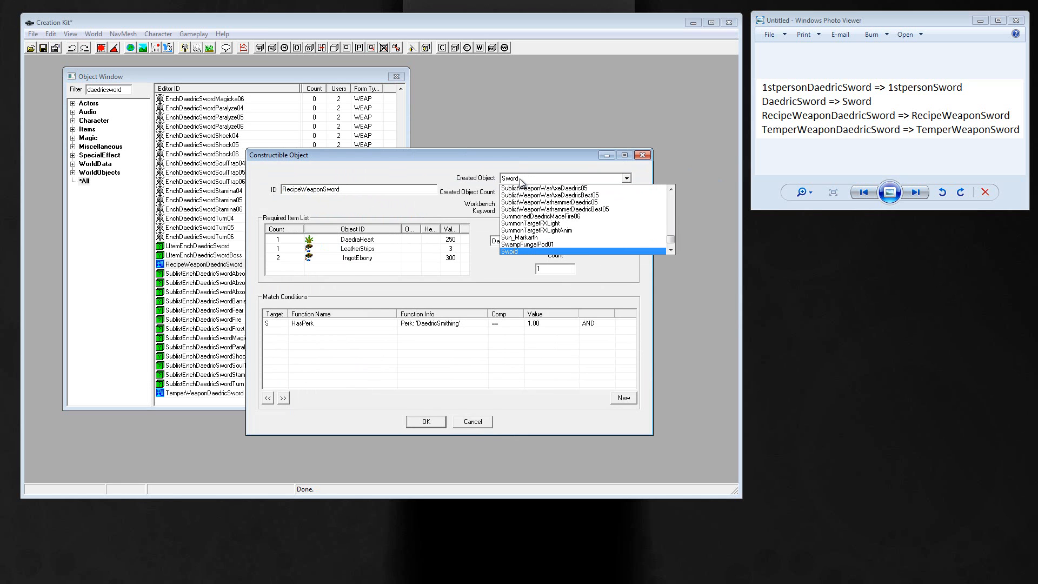
left_click(509, 252)
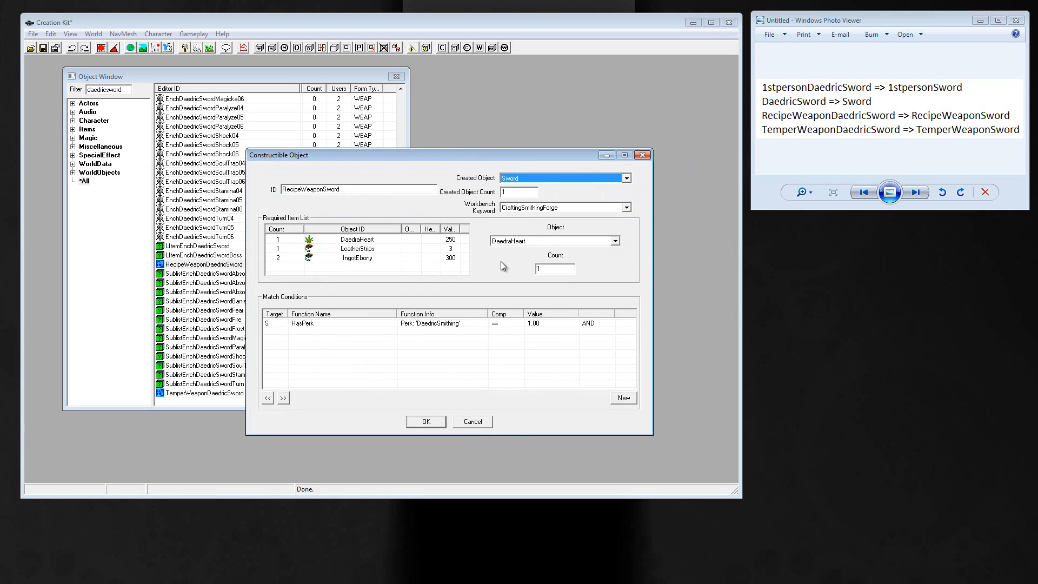
mouse_move(285, 238)
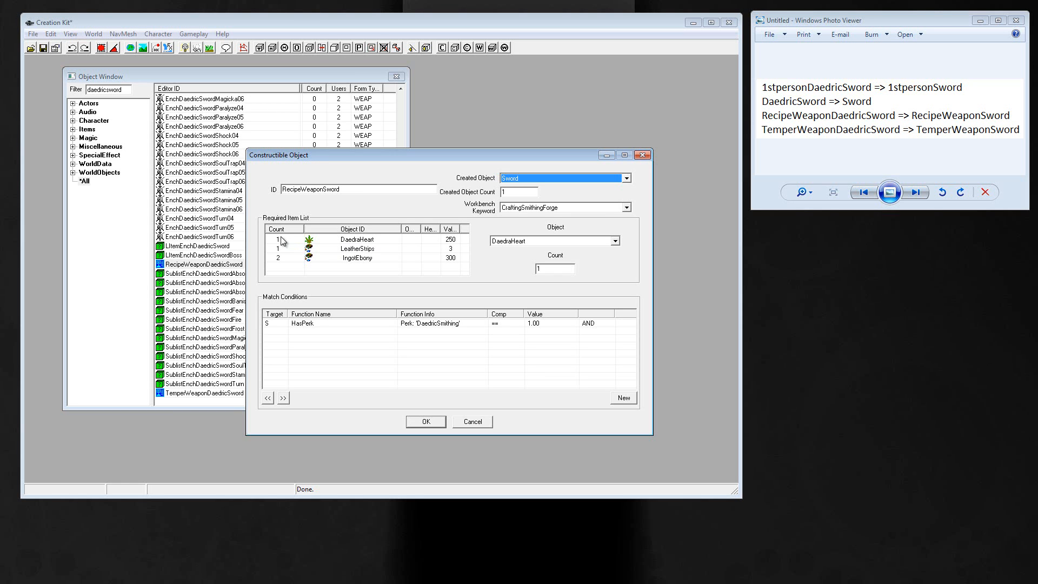
mouse_move(445, 328)
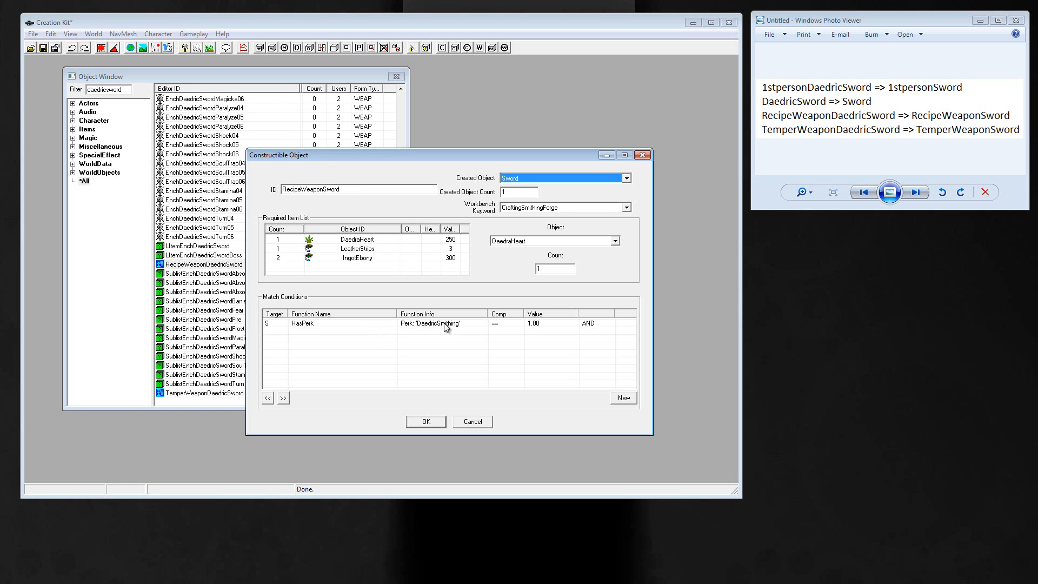
mouse_move(425, 329)
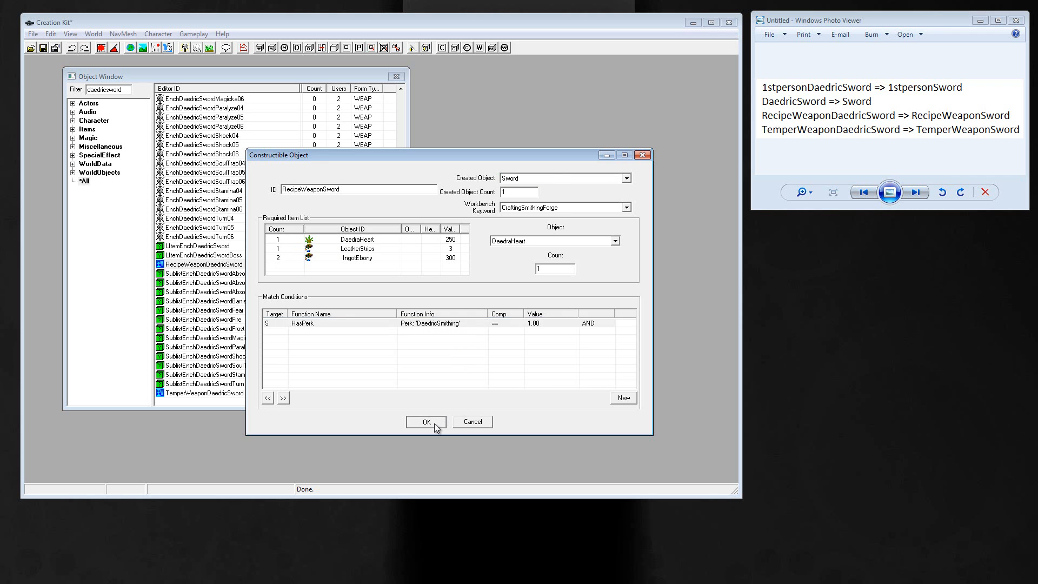
left_click(425, 421)
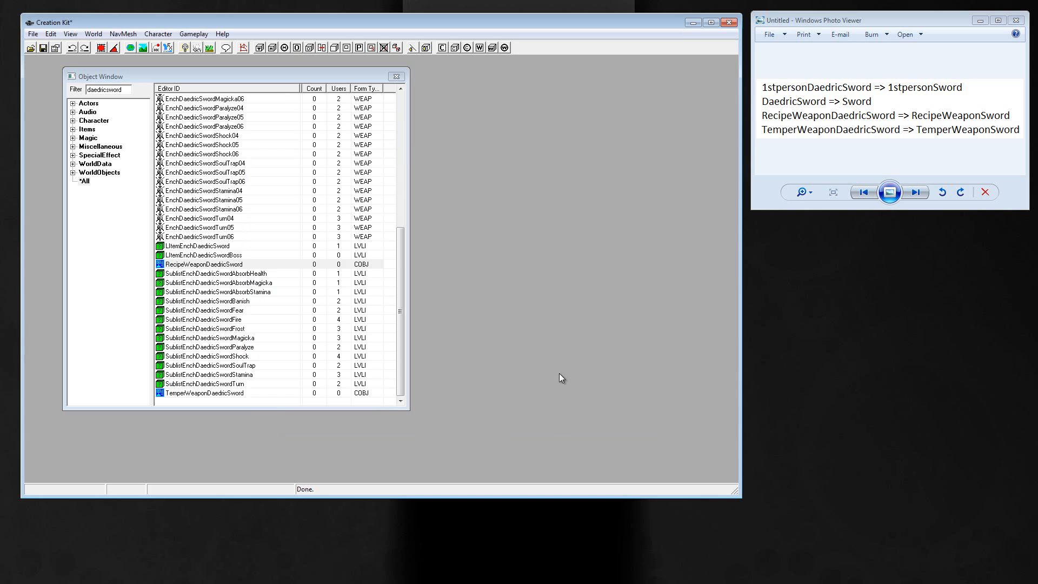
Retarget TemperWeaponDaedricSword to Sword and save it as new form TemperWeaponSword.
left_click(204, 264)
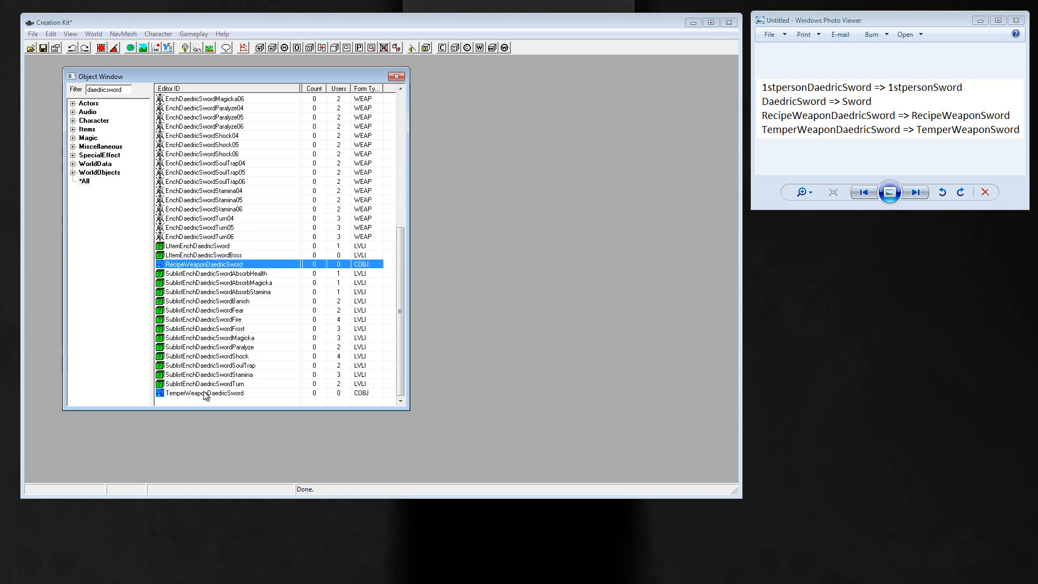
left_click(205, 392)
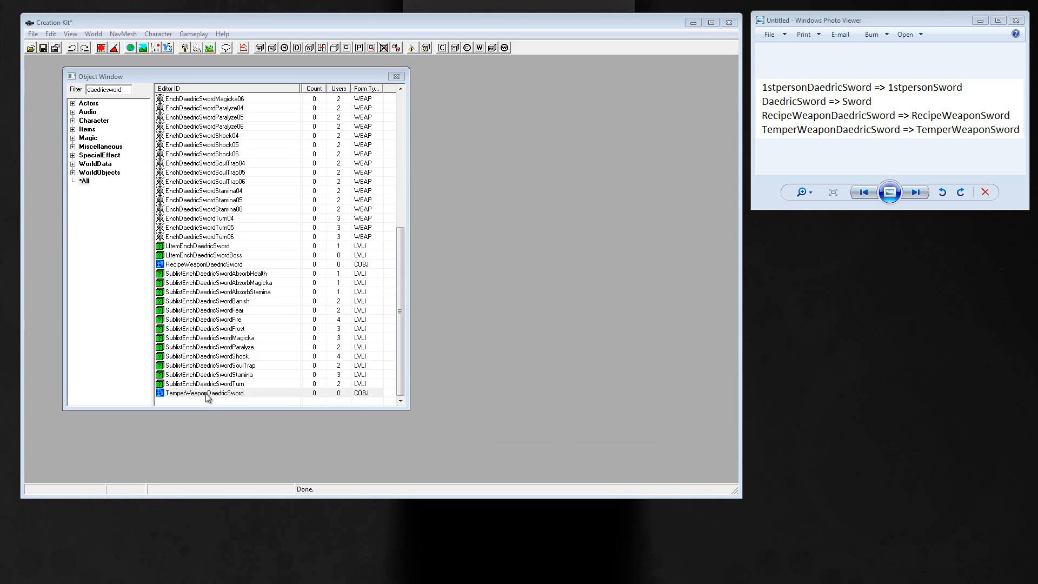
double_click(205, 392)
type("TemperWeaponSword")
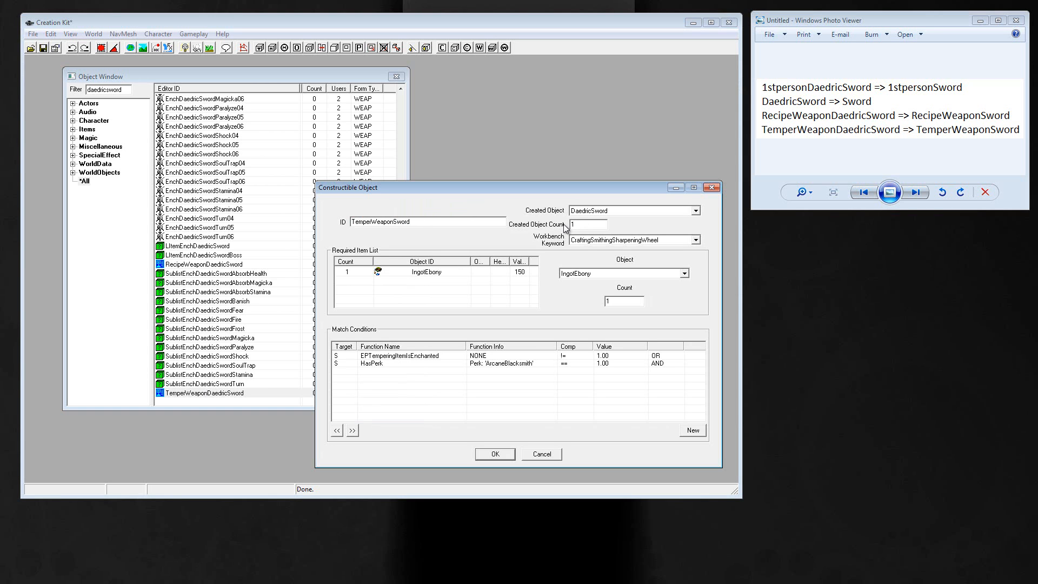
left_click(694, 210)
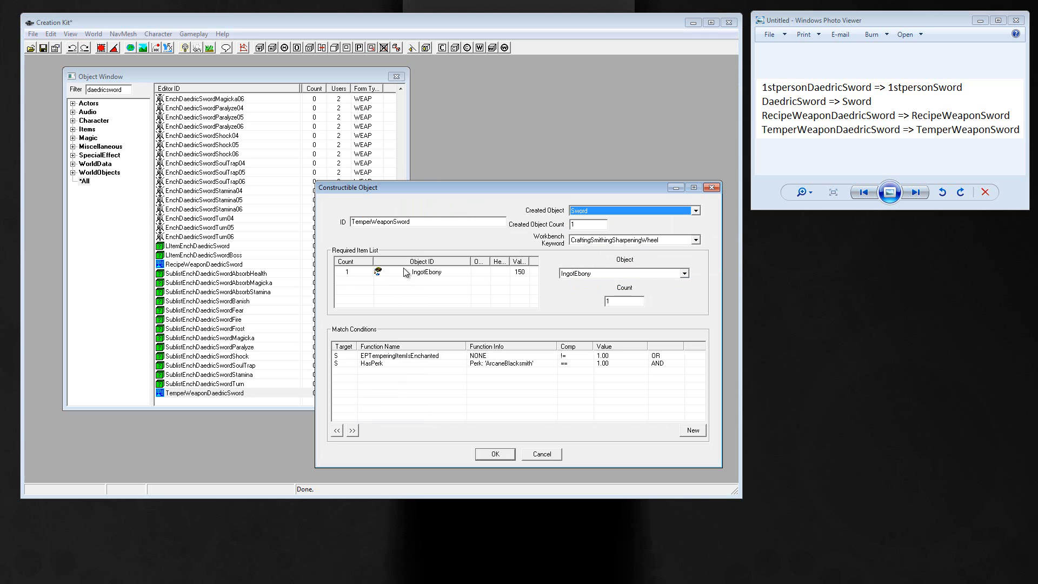
mouse_move(434, 279)
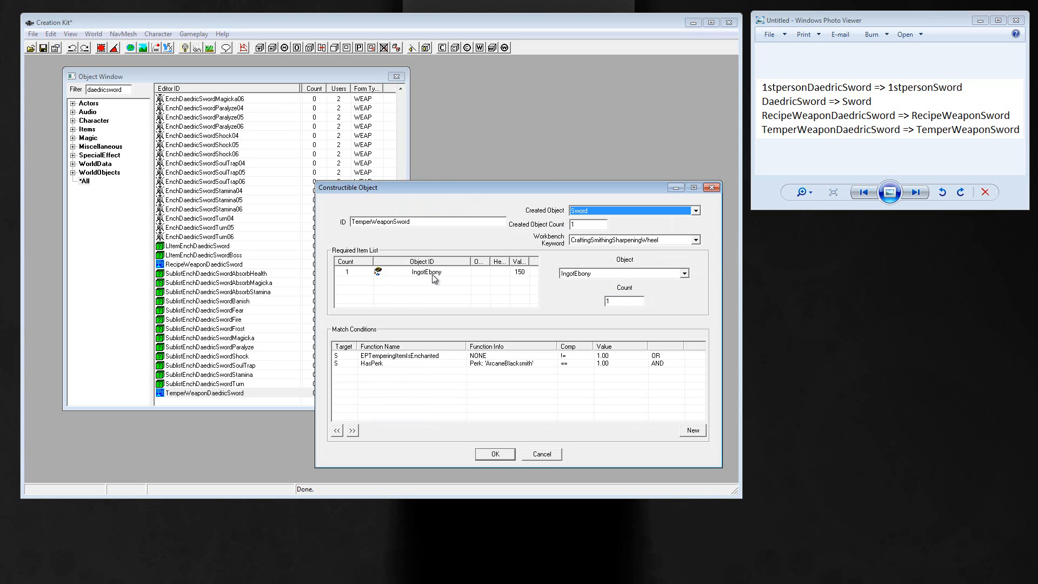
mouse_move(433, 370)
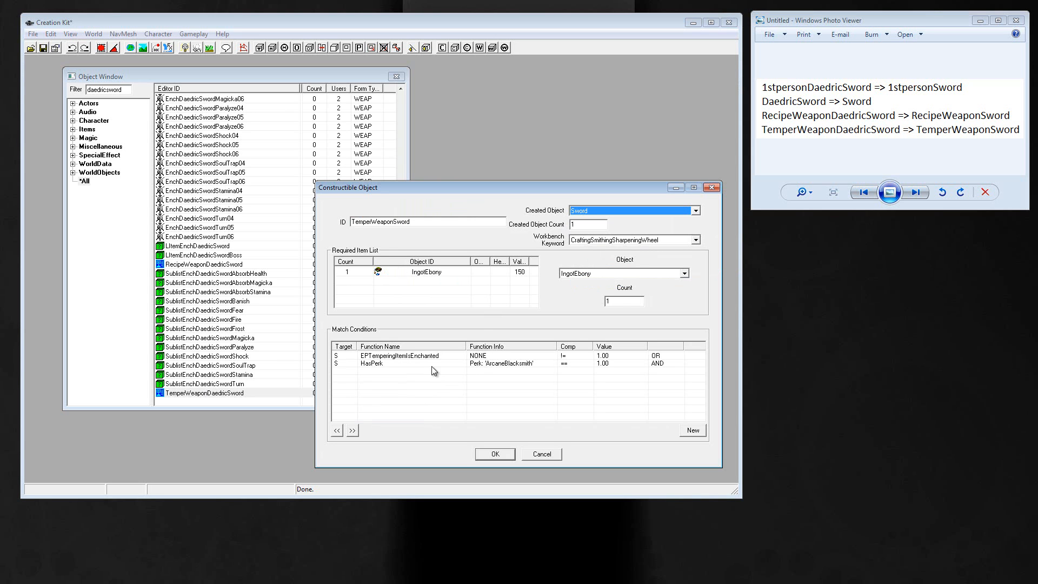
mouse_move(489, 369)
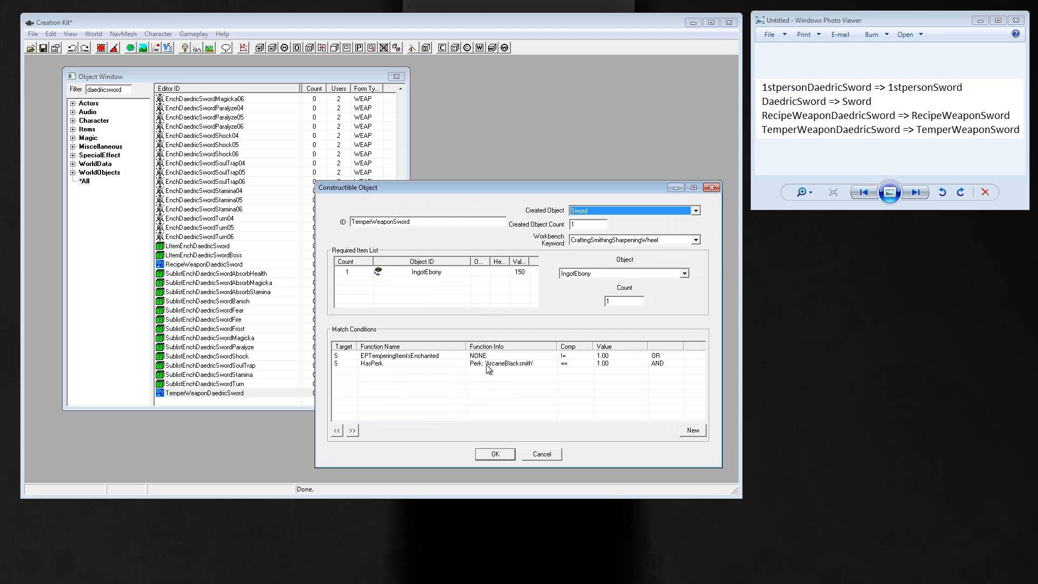
mouse_move(523, 365)
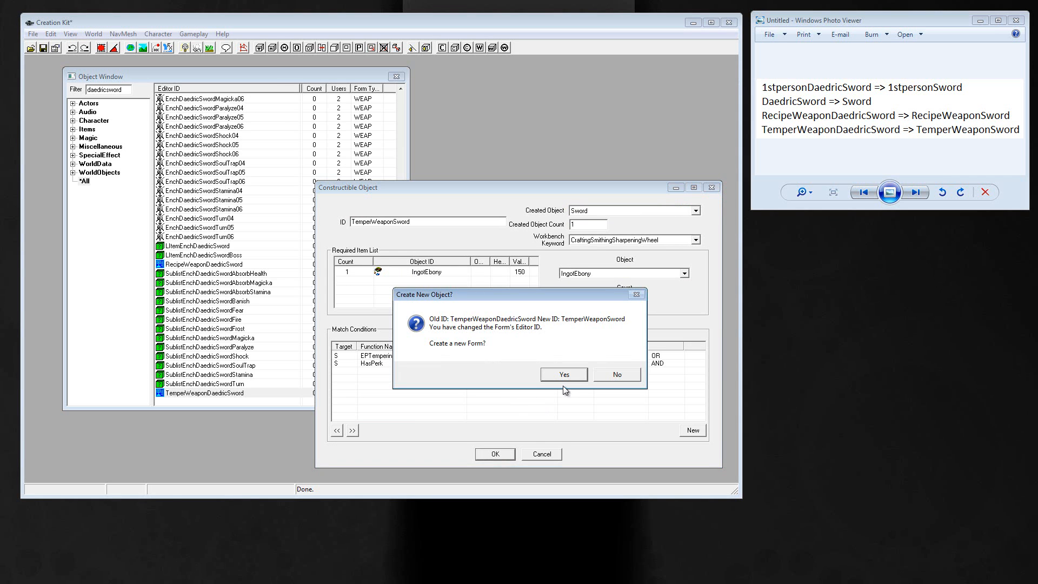
left_click(563, 374)
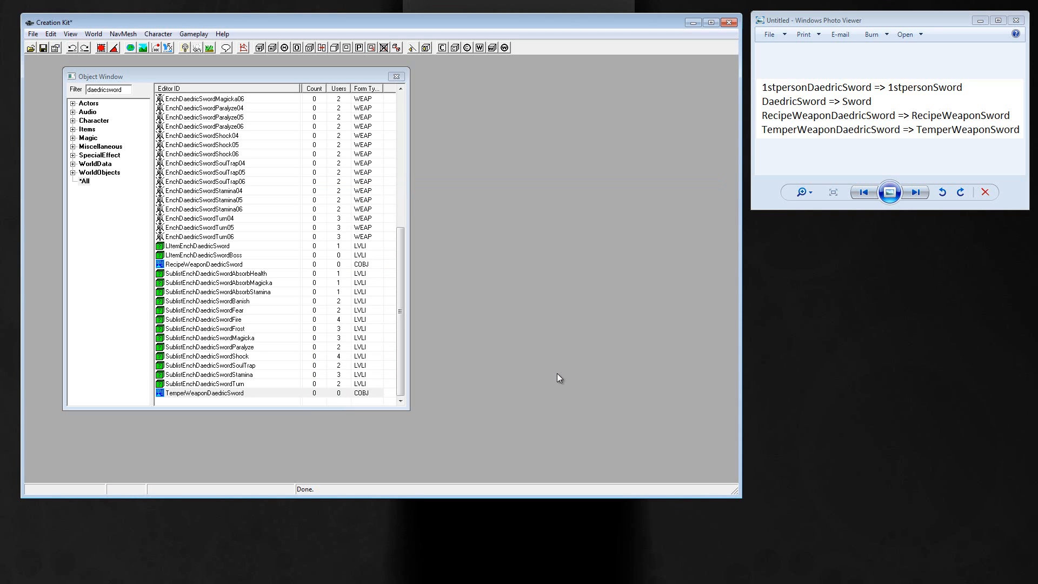
mouse_move(784, 145)
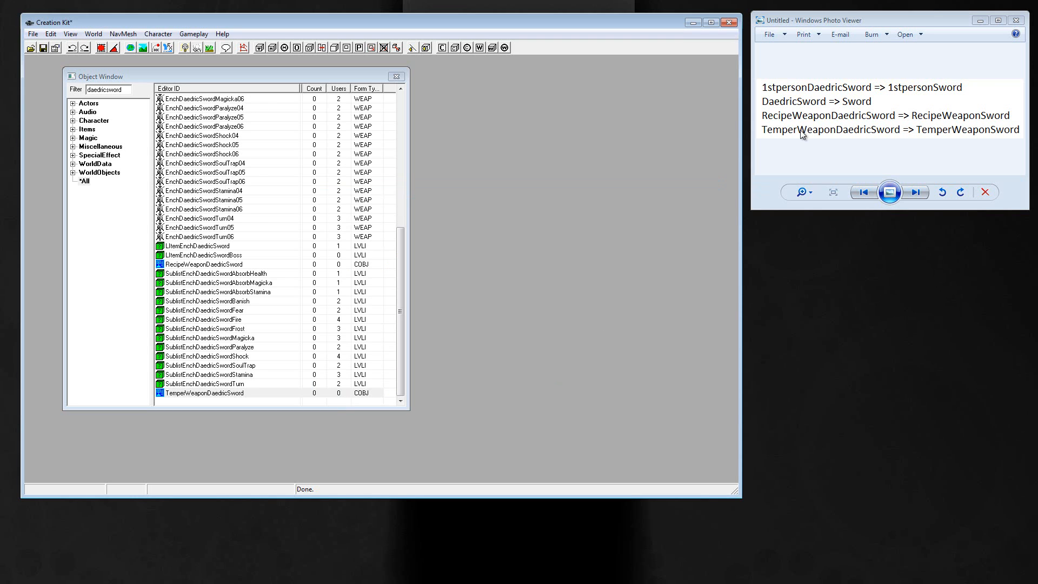
mouse_move(79, 72)
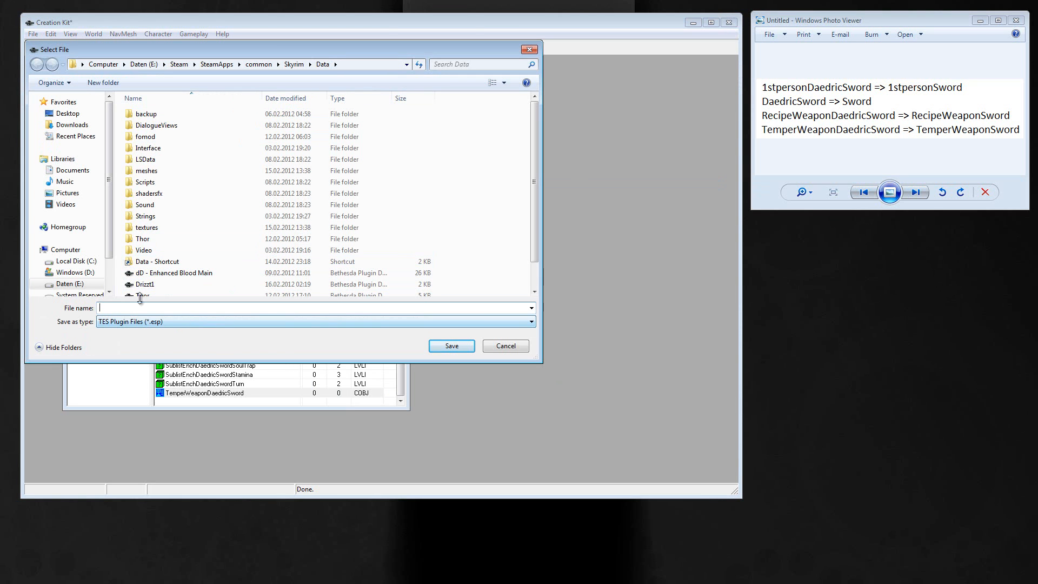
Save the plugin under the file name Sword.
type("Sword")
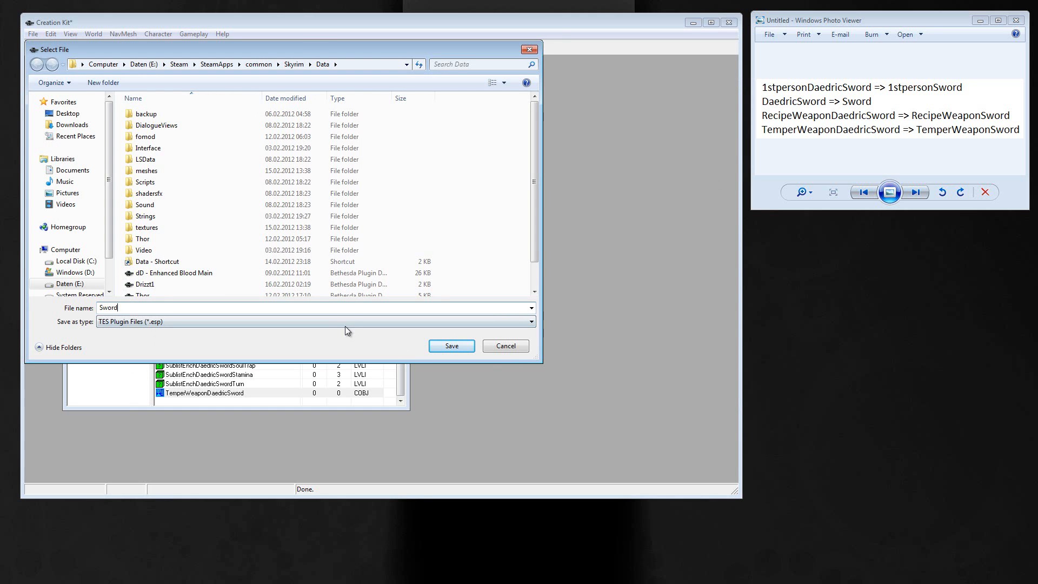
left_click(451, 345)
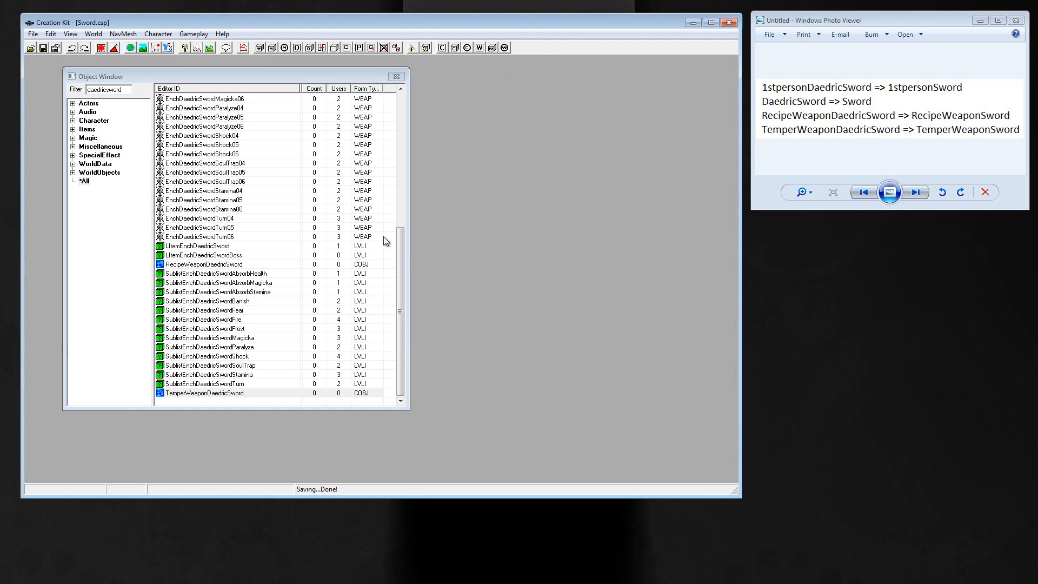
mouse_move(510, 293)
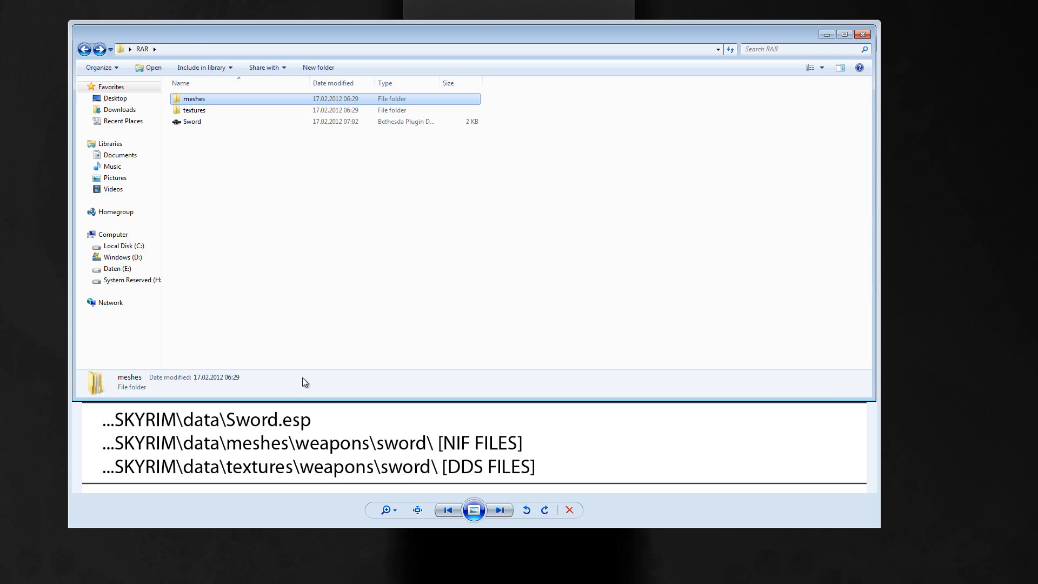
Inspect the sword files in the textures and meshes folders, then return to the RAR folder.
left_click(192, 121)
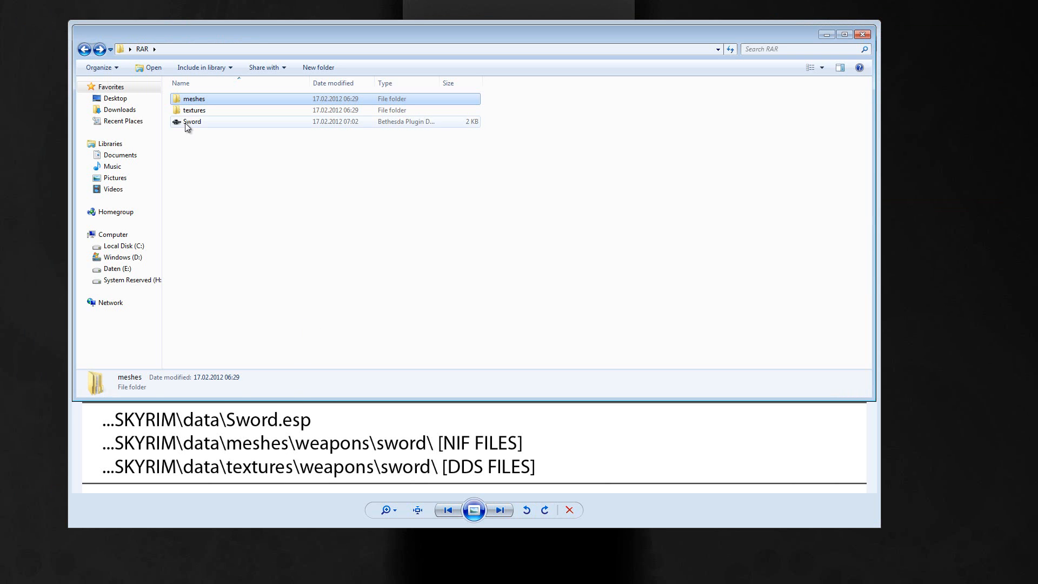
left_click(194, 110)
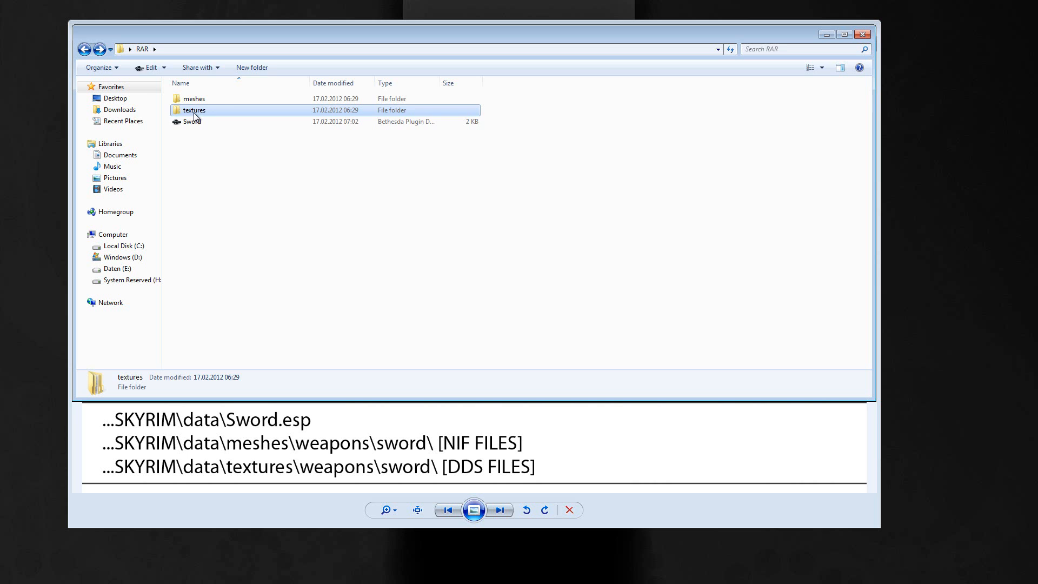
double_click(194, 109)
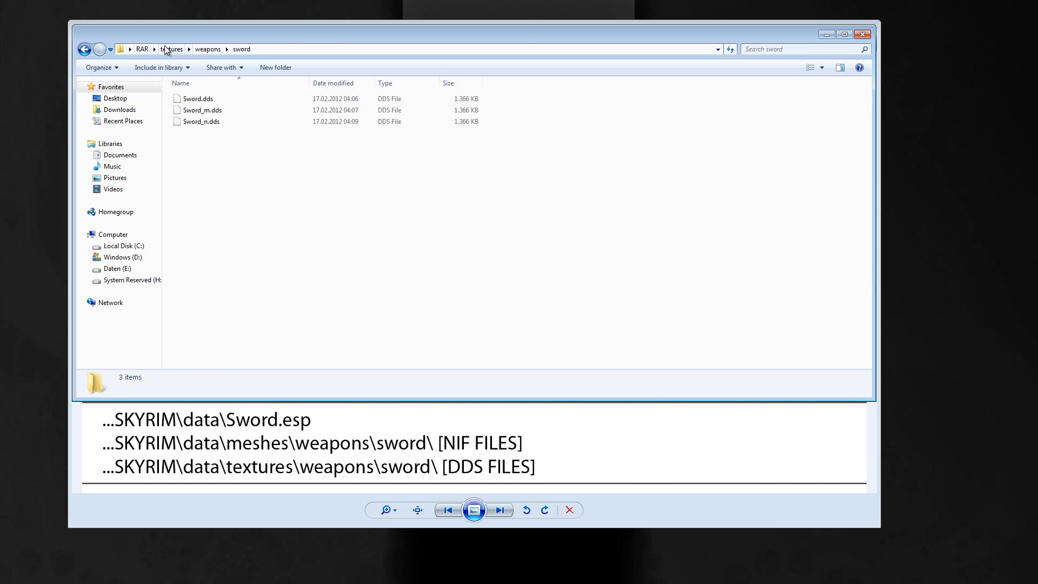
left_click(142, 49)
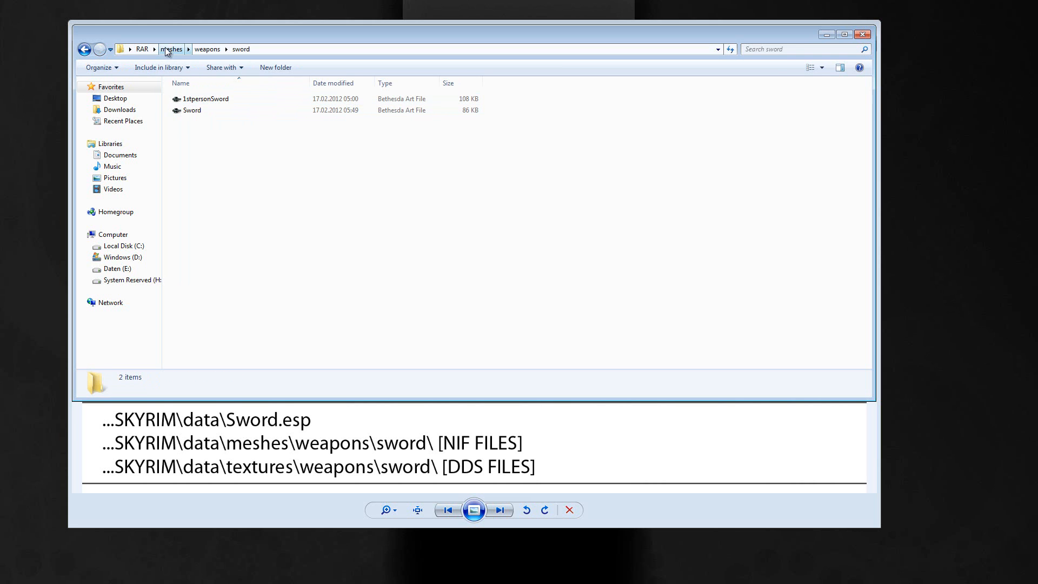
left_click(172, 50)
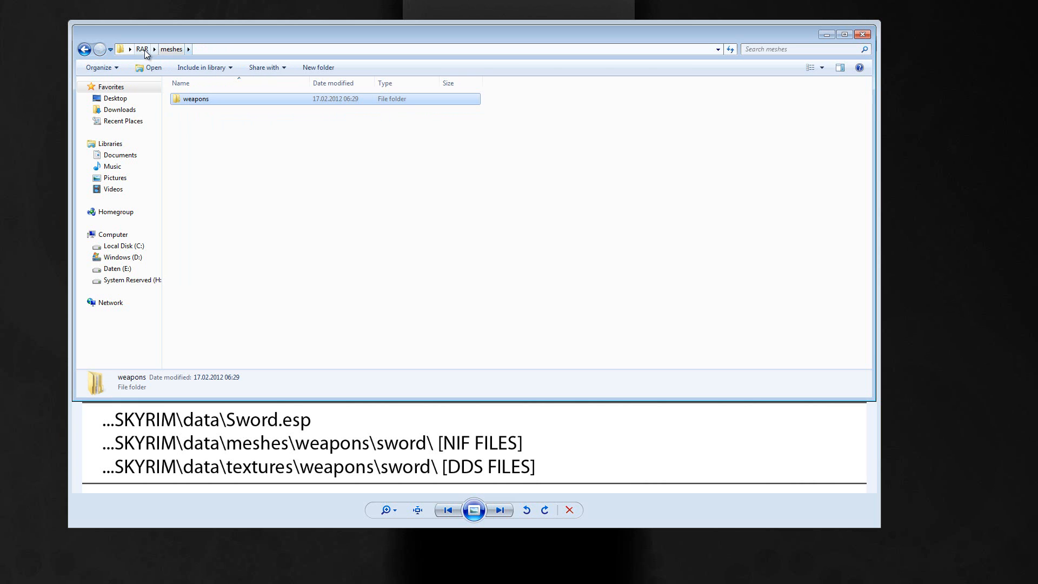
left_click(142, 49)
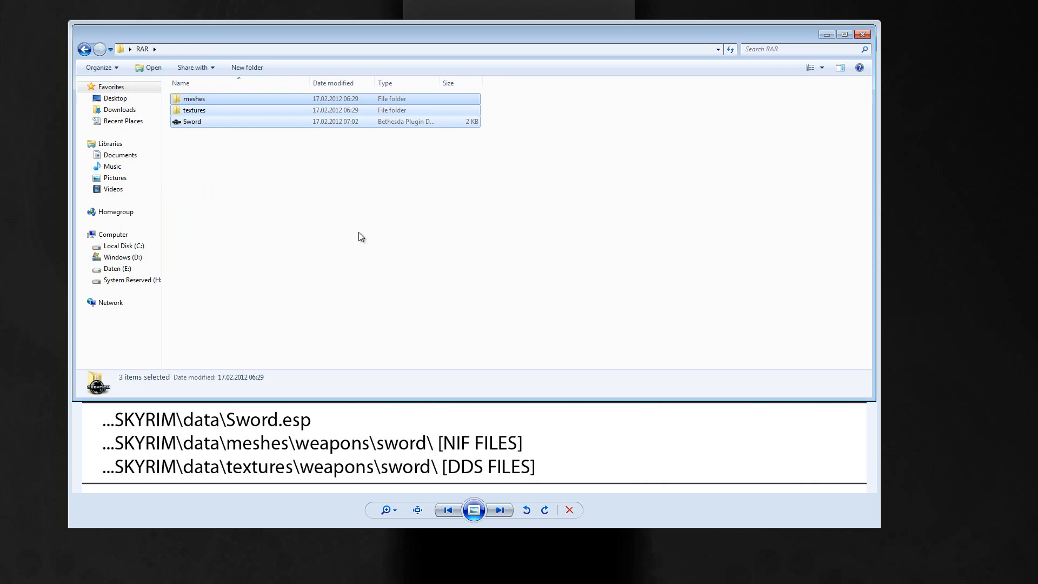
mouse_move(360, 241)
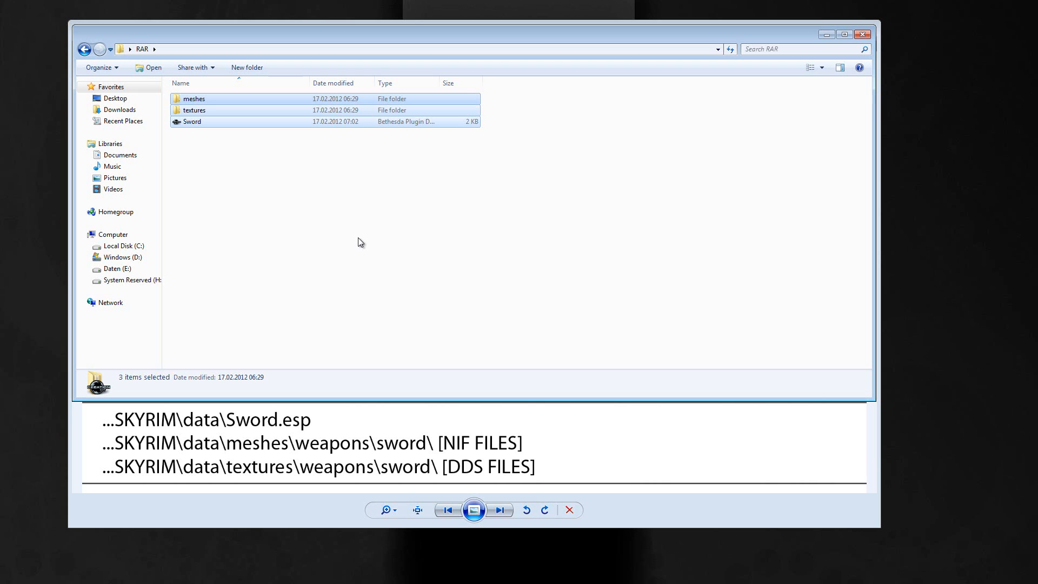
mouse_move(501, 283)
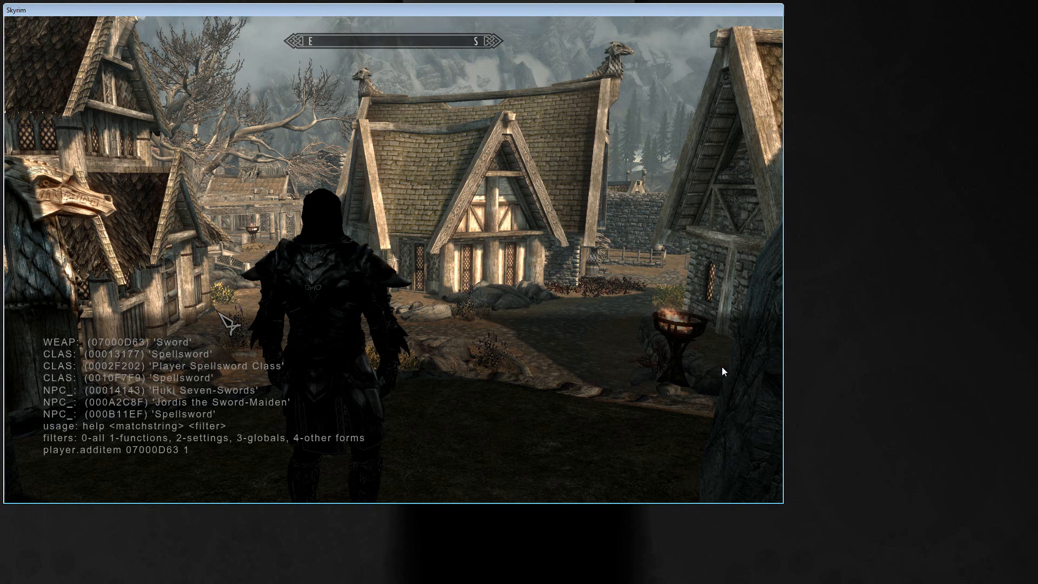
Run help swo and player.additem 07000D63 1, then find the Sword under inventory Weapons.
type("help swo")
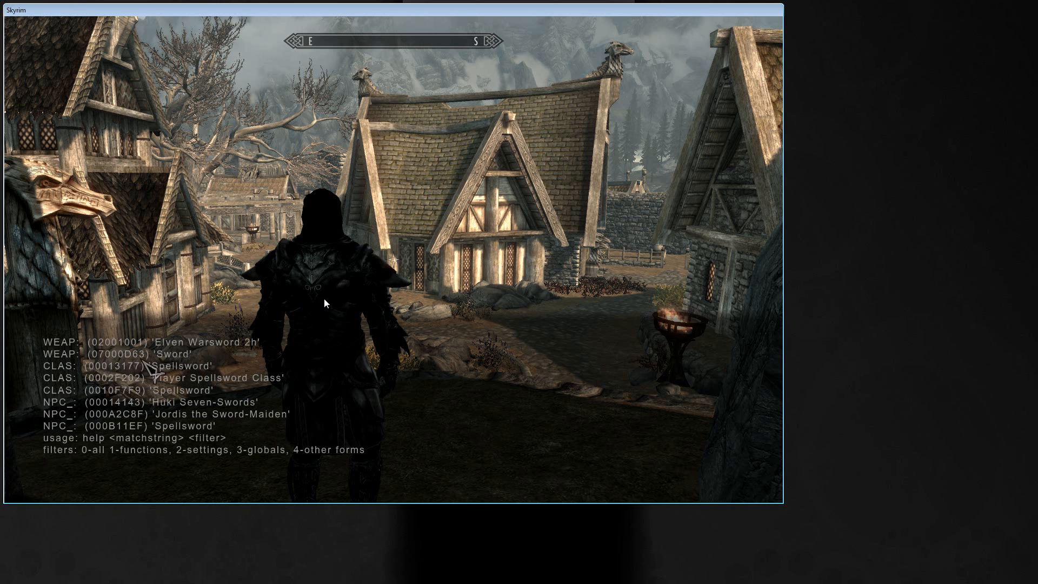
mouse_move(450, 305)
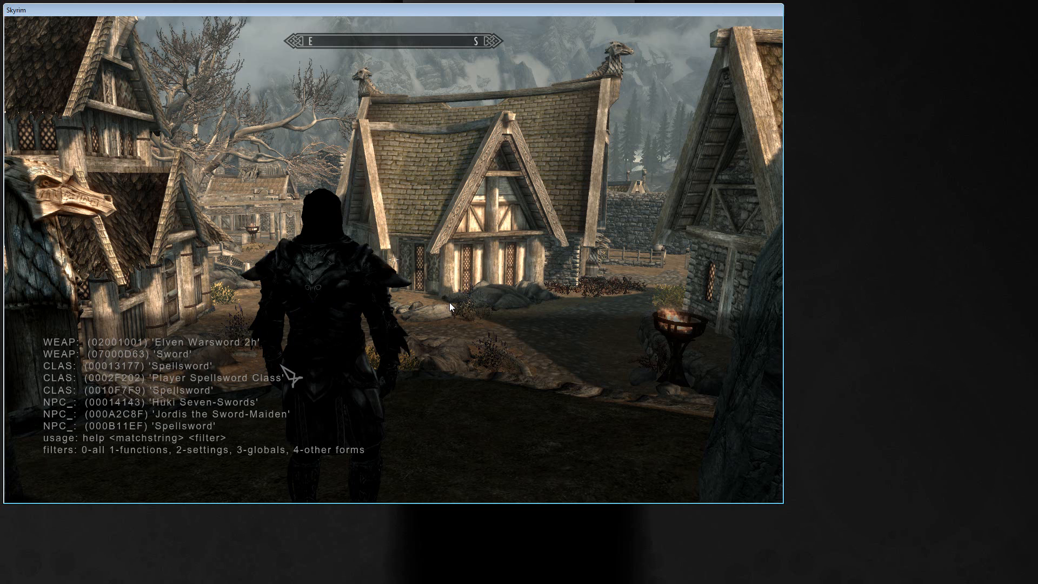
type("player.")
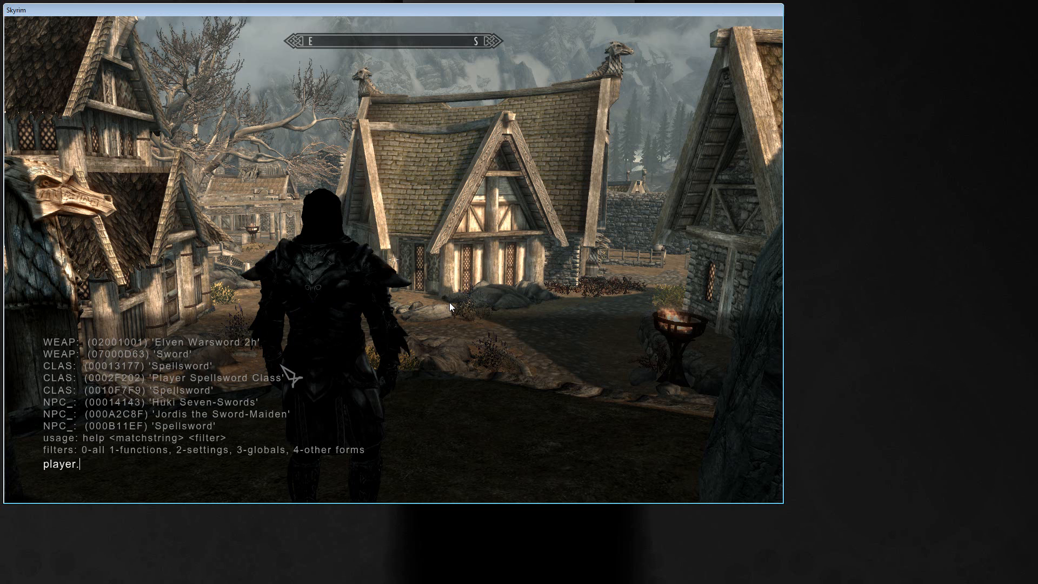
type("additem")
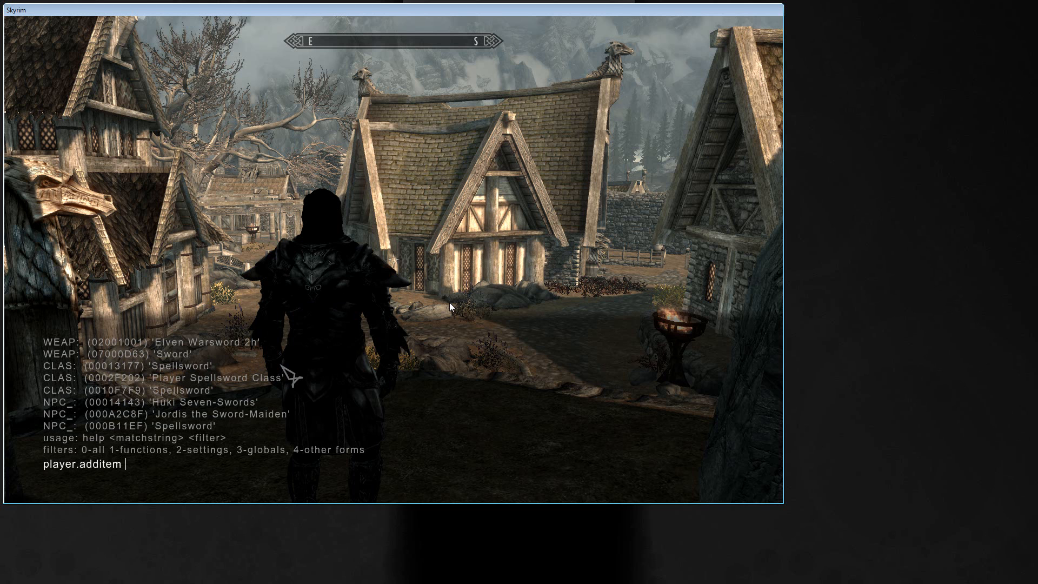
type("07")
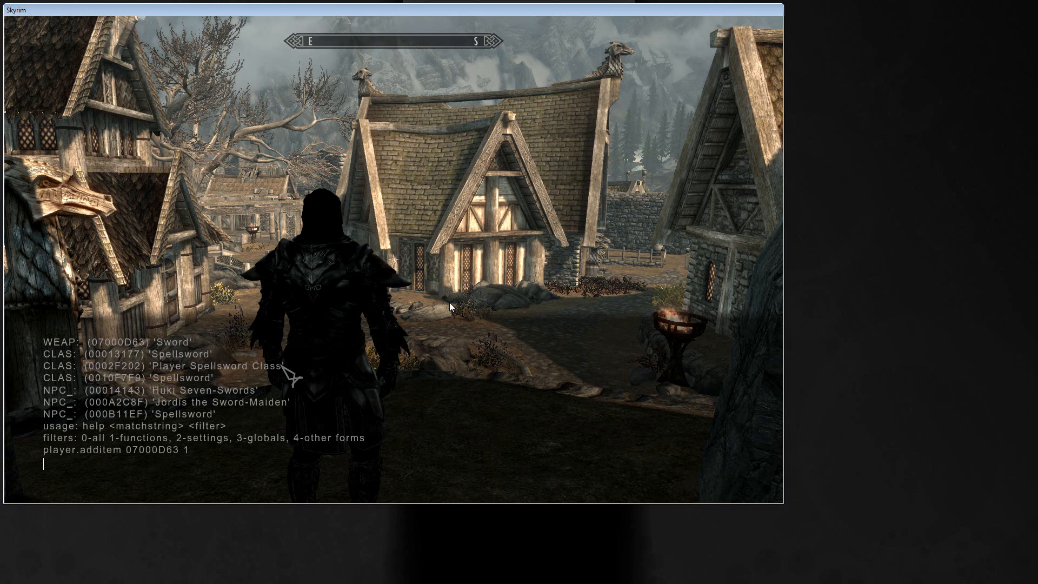
key("Enter")
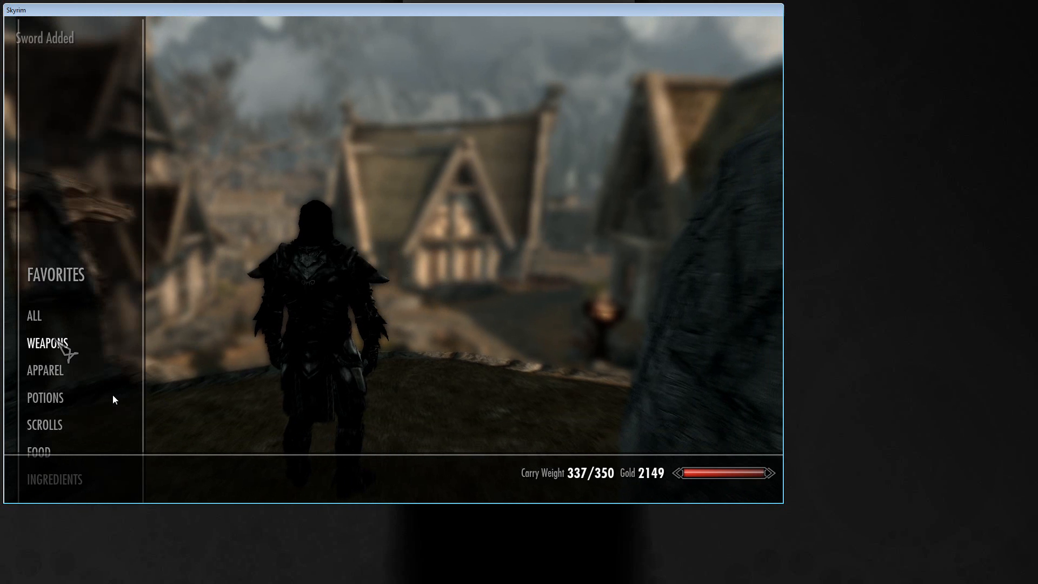
left_click(47, 342)
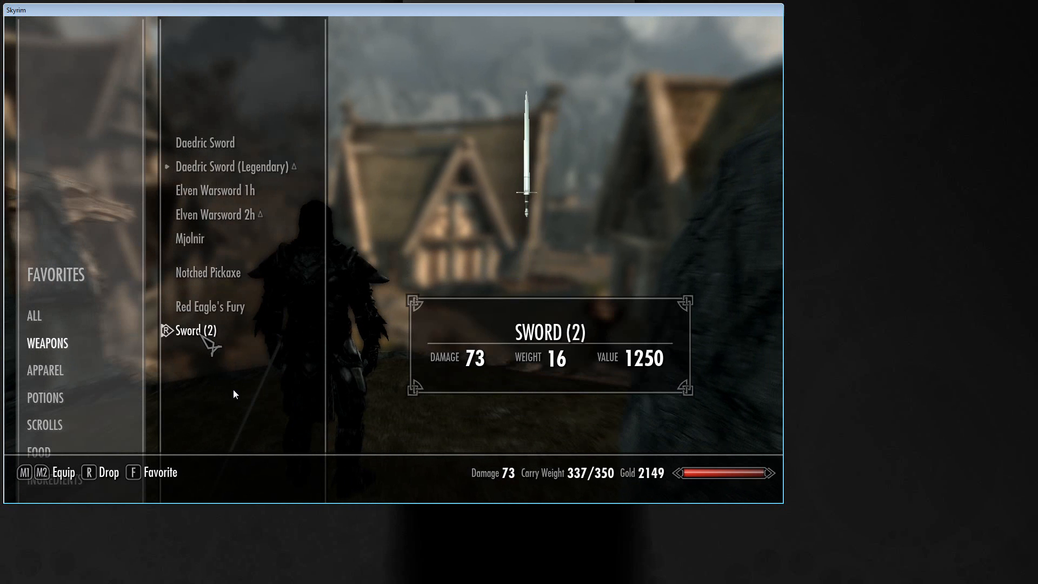